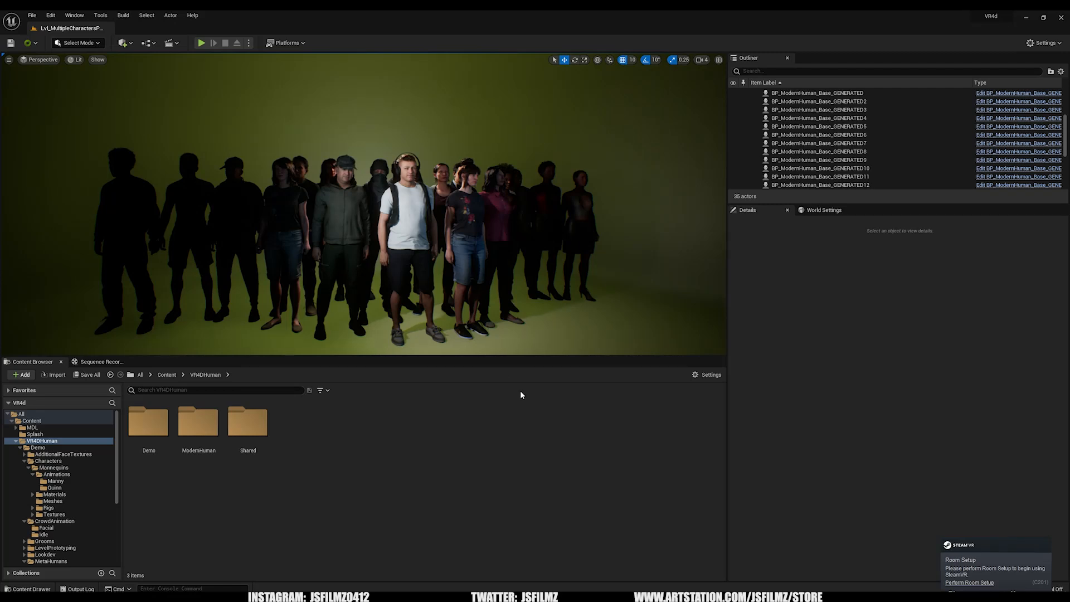
pyautogui.moveTo(518, 392)
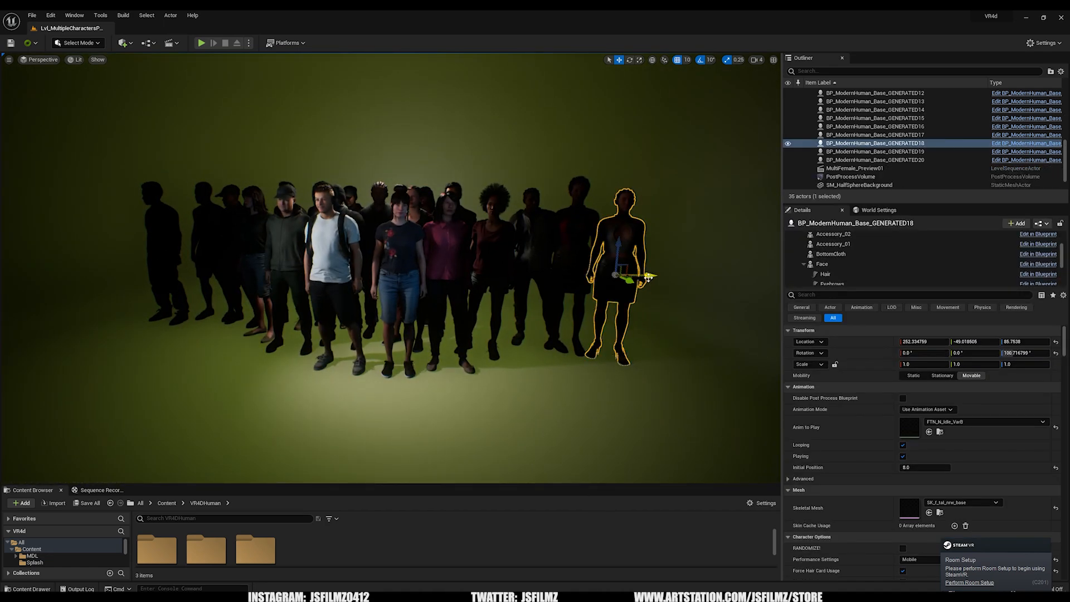
# Drag the GENERATED18 woman from the crowd's edge to its front centre.
pyautogui.moveTo(626, 276); pyautogui.dragTo(382, 283)
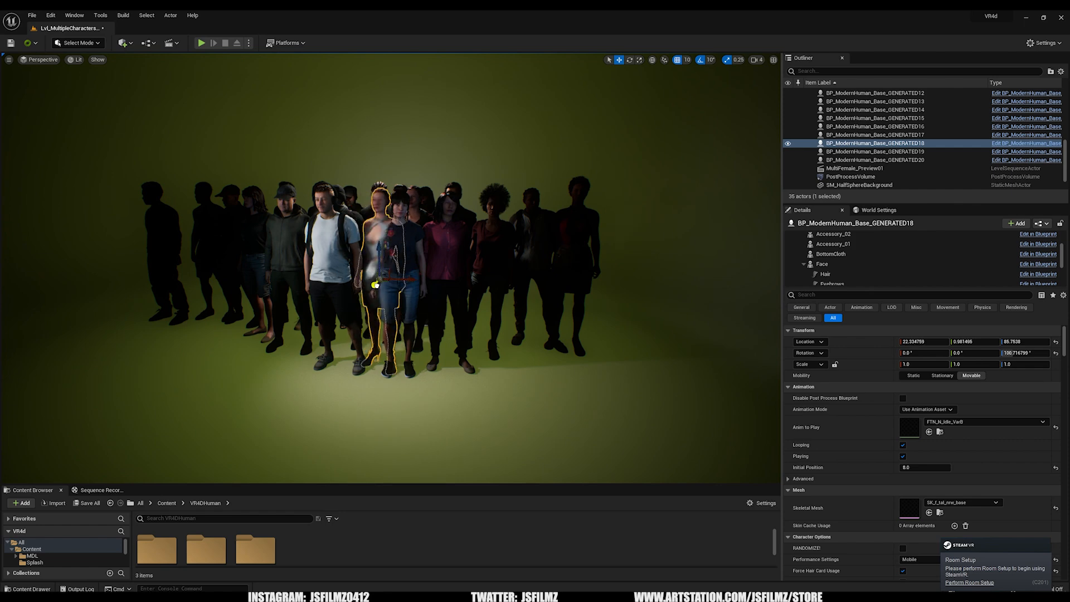
pyautogui.moveTo(382, 283); pyautogui.dragTo(263, 300)
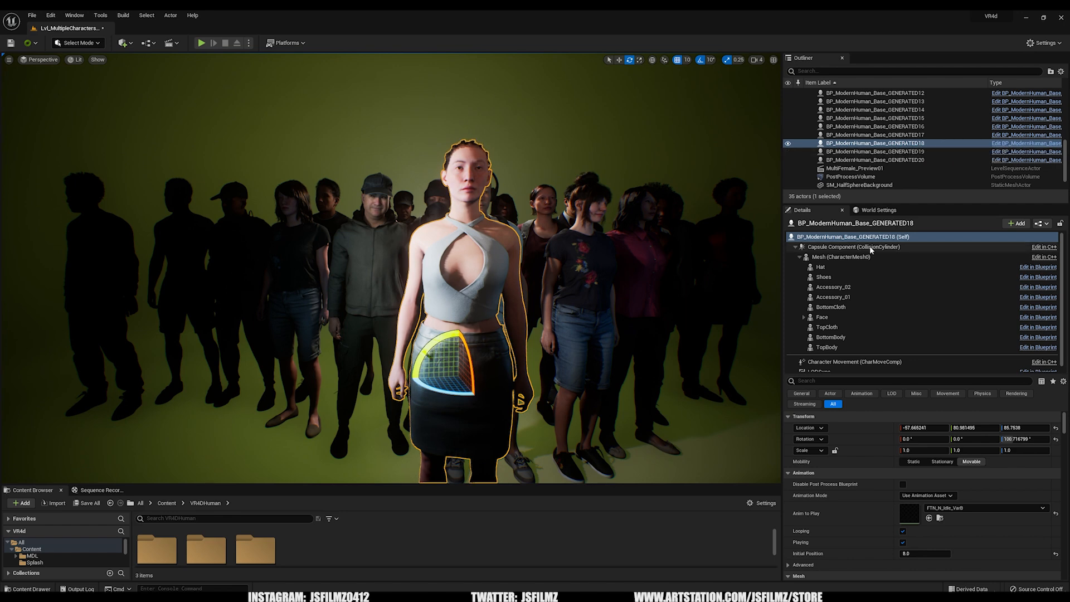
# Inspect the woman's Mesh and Hat components in Details, then deselect her.
pyautogui.click(843, 257)
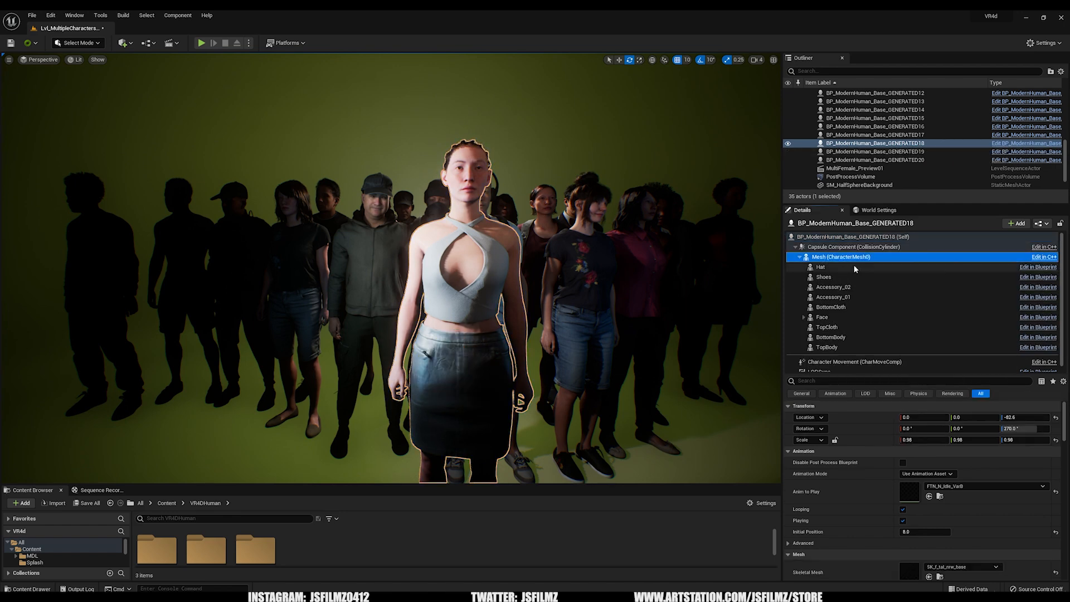
pyautogui.click(822, 267)
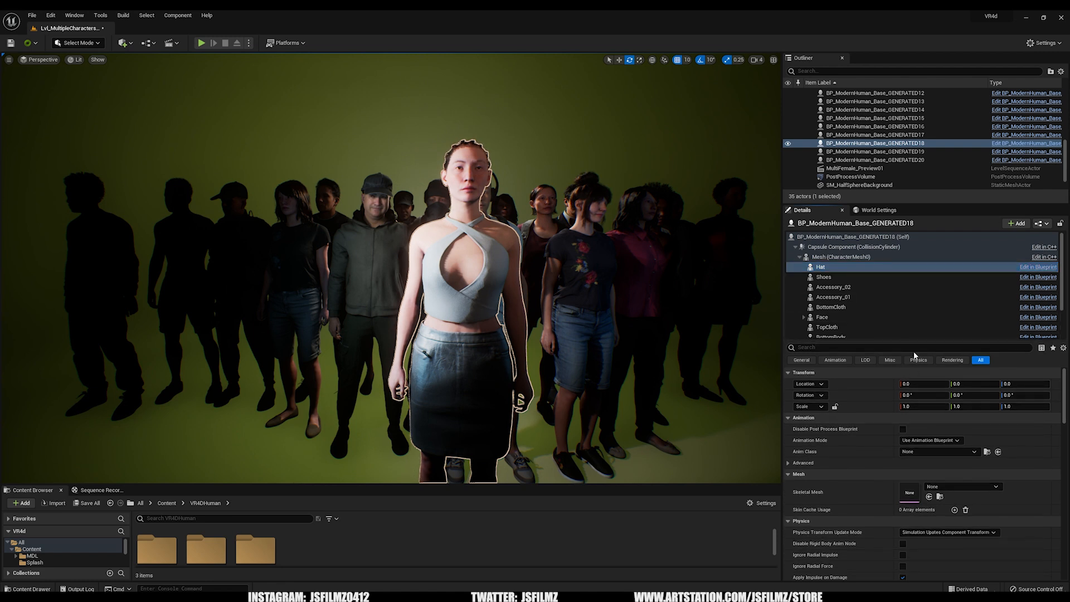
pyautogui.moveTo(843, 318)
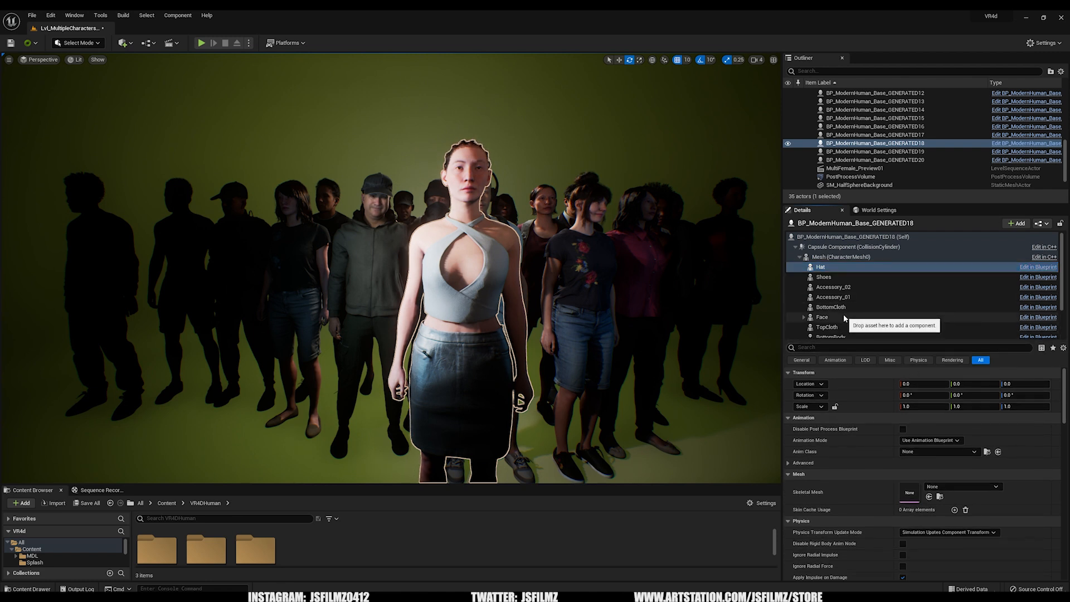
pyautogui.click(823, 317)
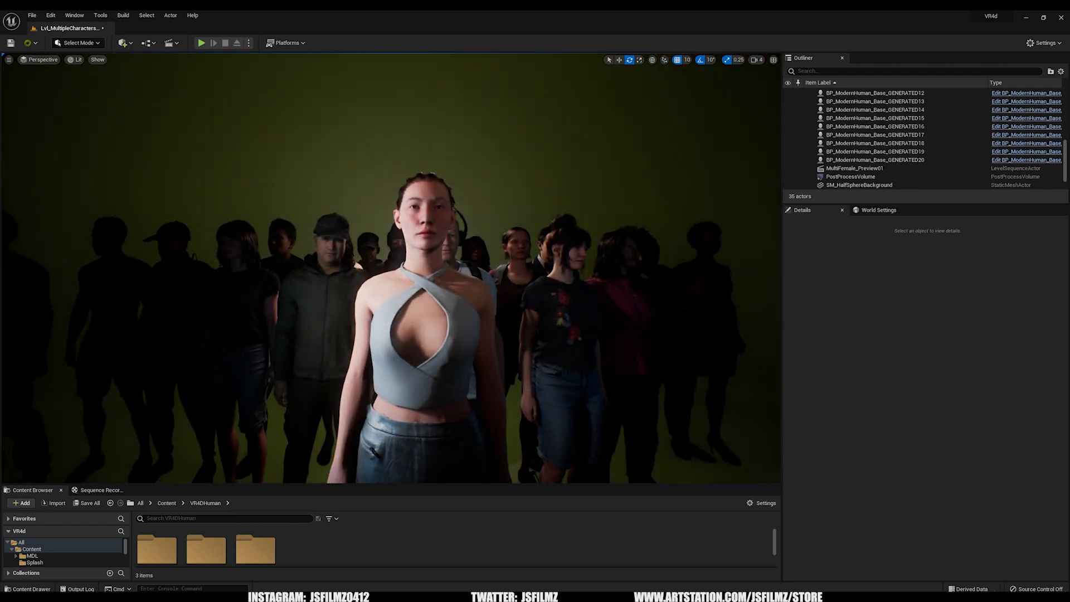
# Reselect the front woman, inspect her TopCloth and TopBody parts, and begin a new level sequence.
pyautogui.click(876, 142)
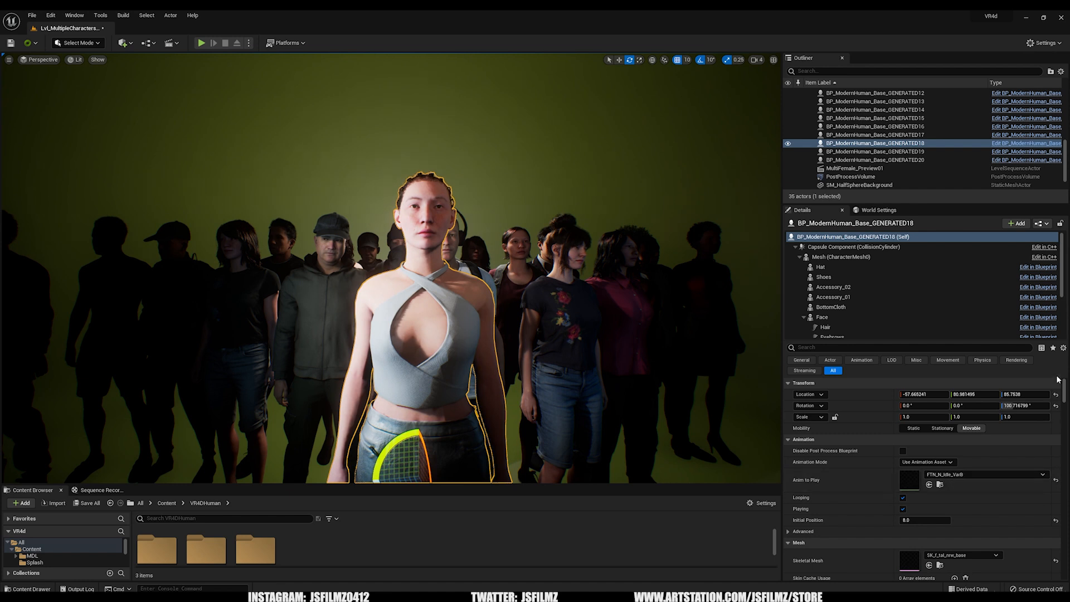
pyautogui.scroll(-3)
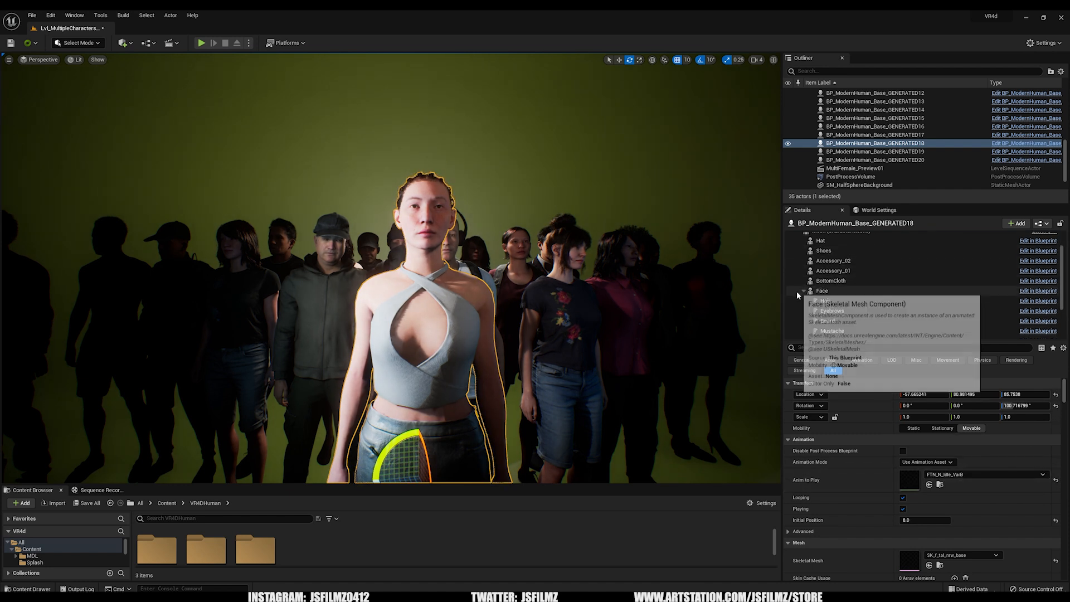
pyautogui.click(826, 301)
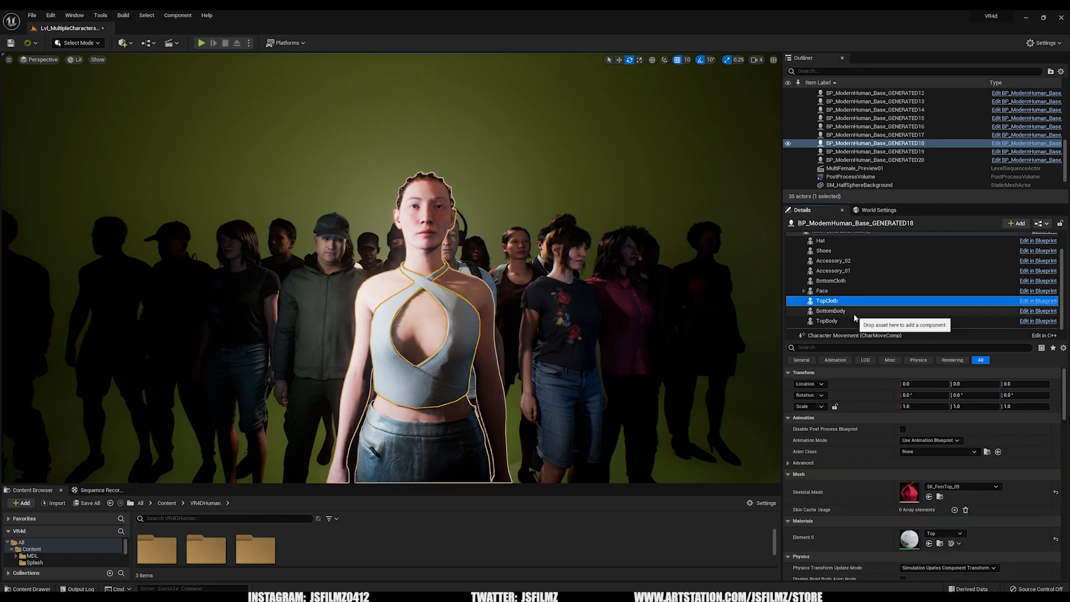
pyautogui.click(827, 321)
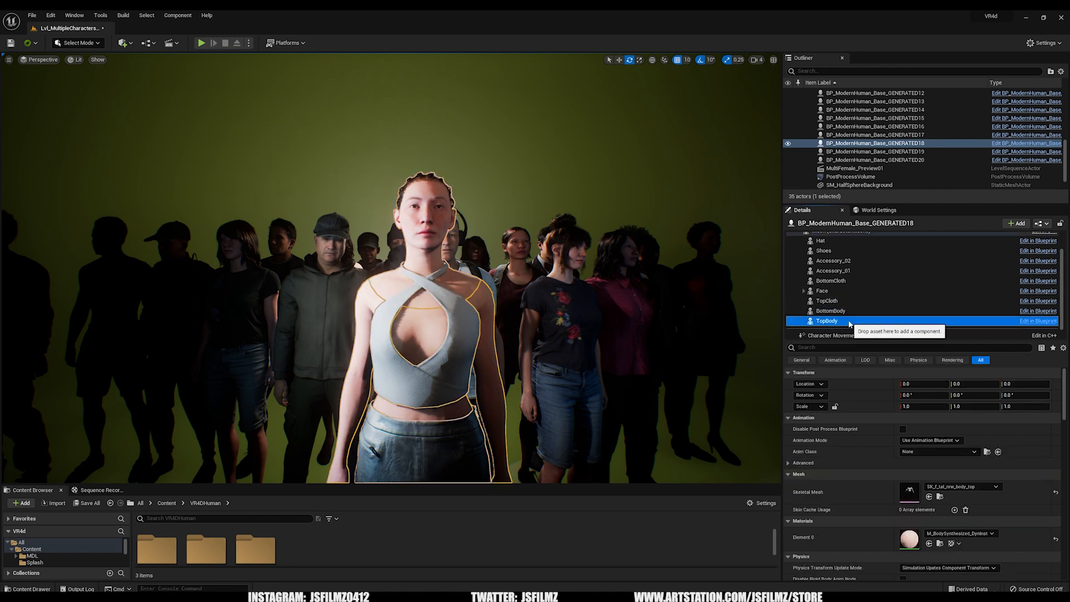
pyautogui.click(831, 281)
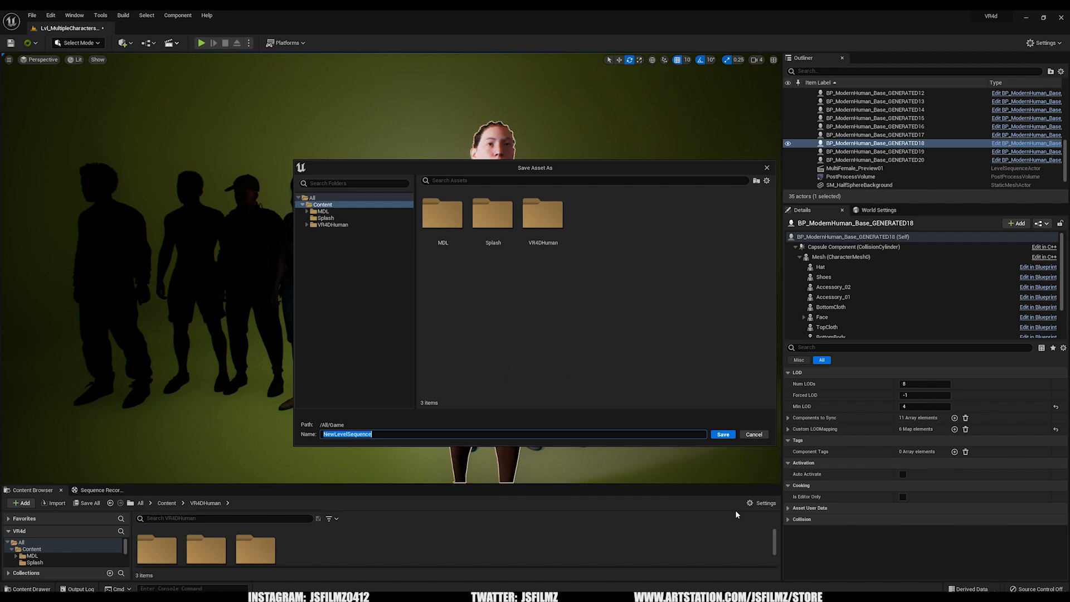
# Save the level sequence under its default name and add the front woman with MetaHuman_ControlRig tracks.
pyautogui.click(722, 434)
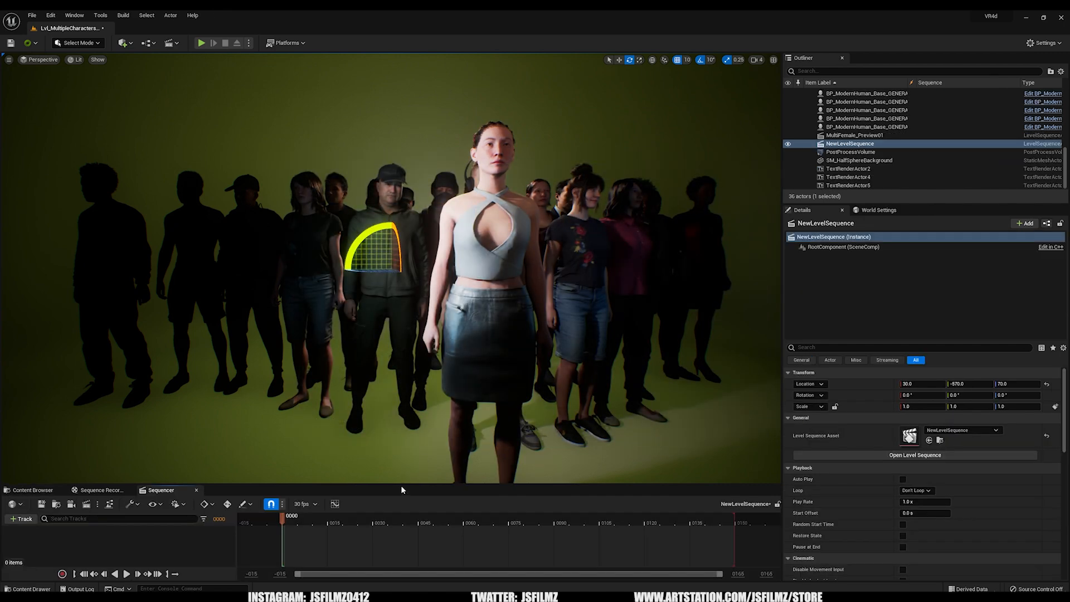
pyautogui.click(866, 110)
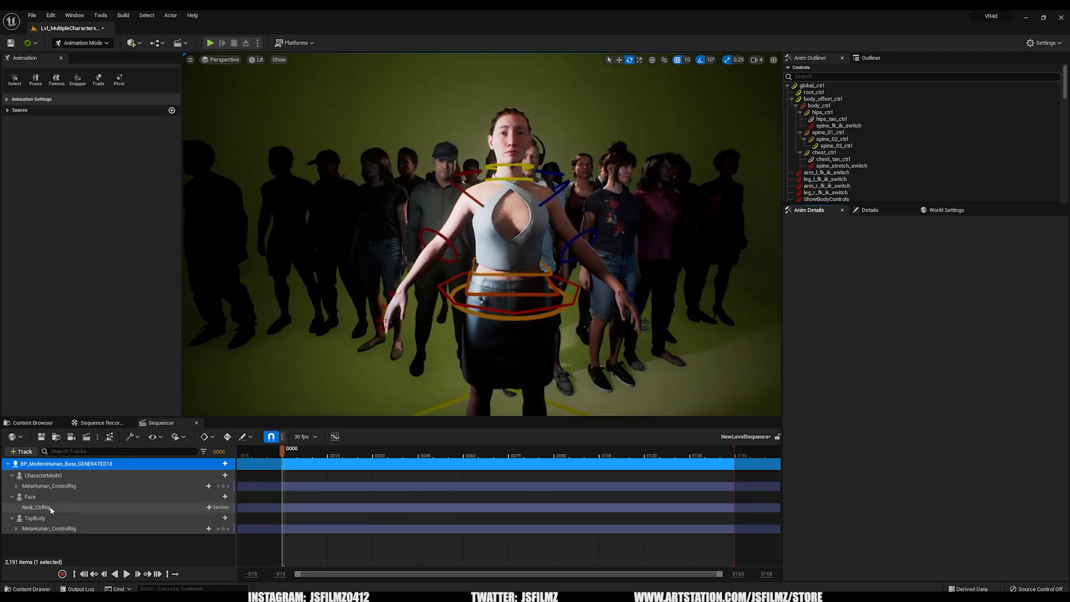
# Delete CharacterMesh0's MetaHuman_ControlRig track and bring up its Animation track list.
pyautogui.click(37, 508)
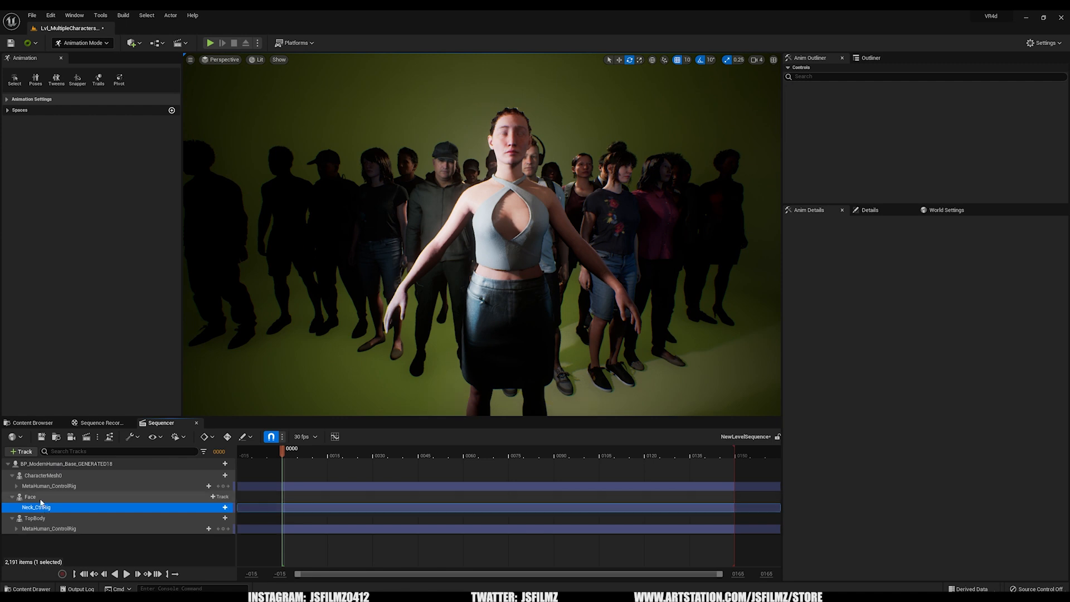
pyautogui.click(49, 486)
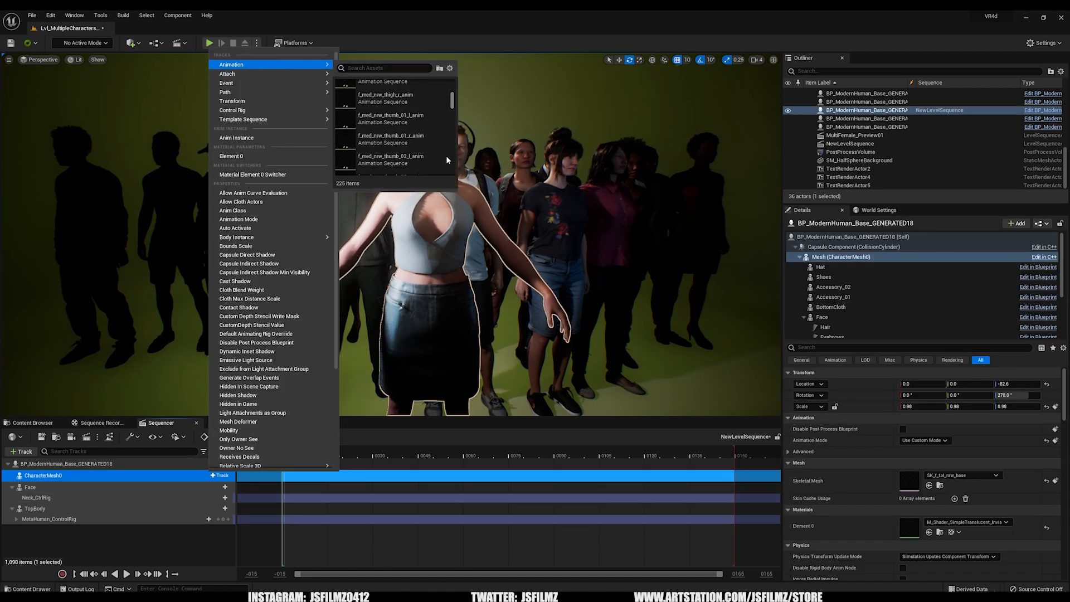
# Assign MTN_N_Idle_D to the woman's body track and scrub the playhead to preview it.
pyautogui.scroll(-3)
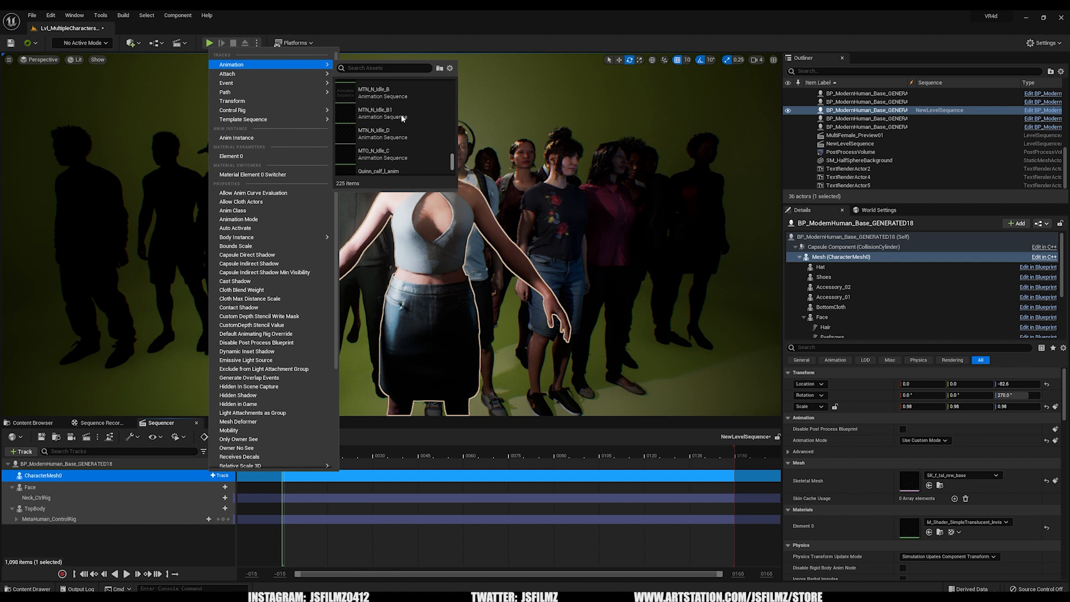
pyautogui.moveTo(364, 115)
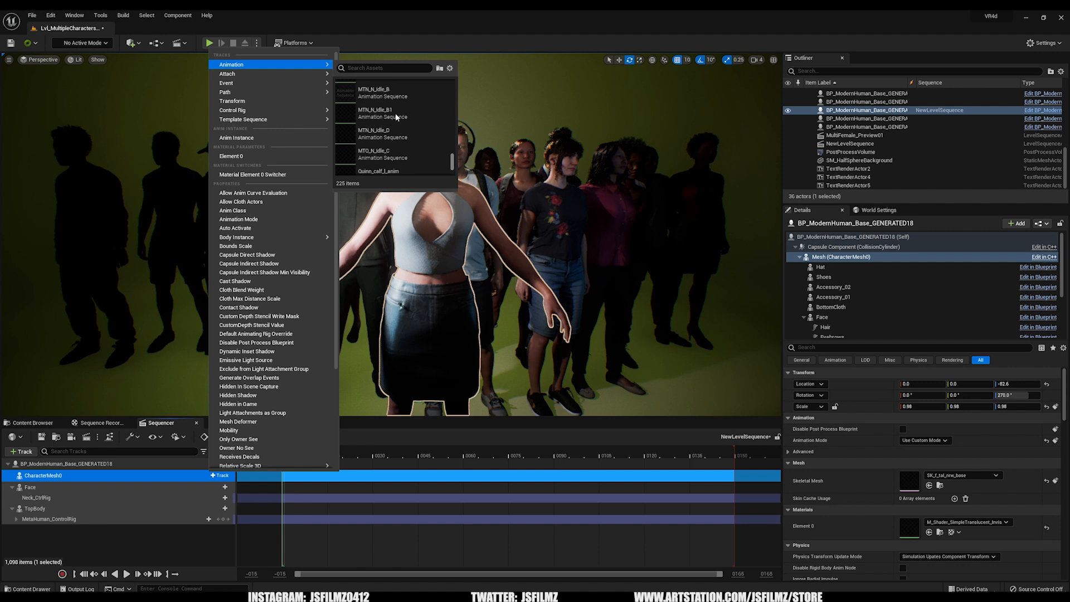
pyautogui.moveTo(399, 141)
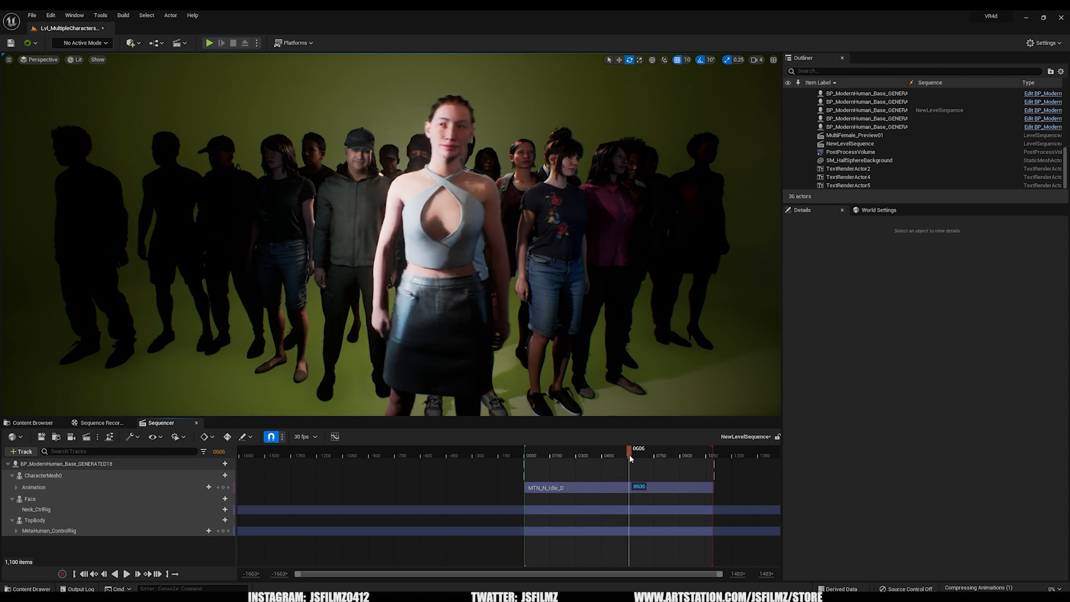
pyautogui.moveTo(628, 458); pyautogui.dragTo(636, 459)
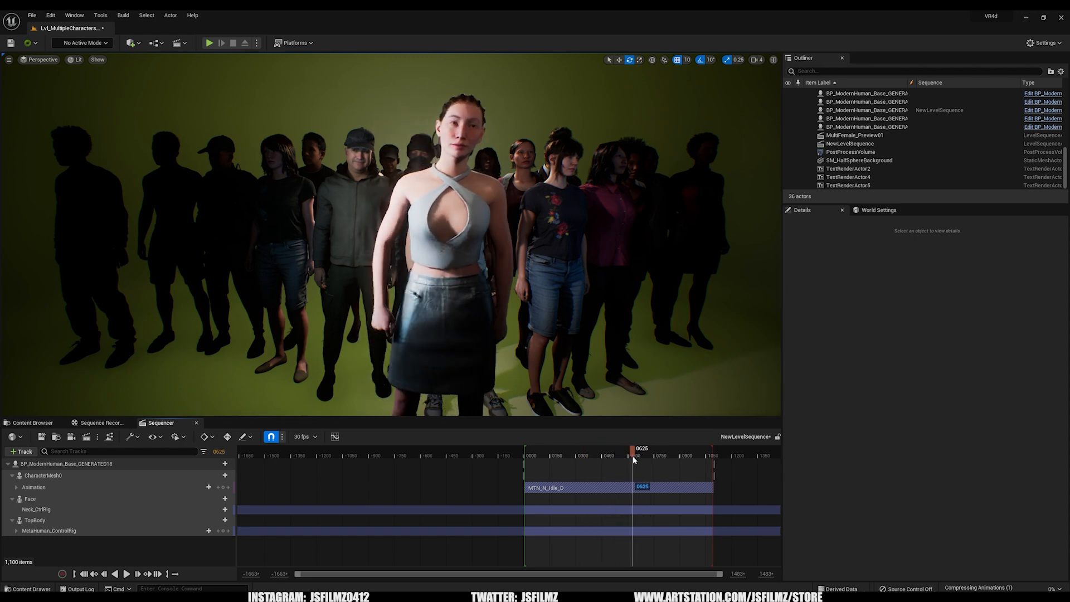
pyautogui.moveTo(633, 455); pyautogui.dragTo(618, 456)
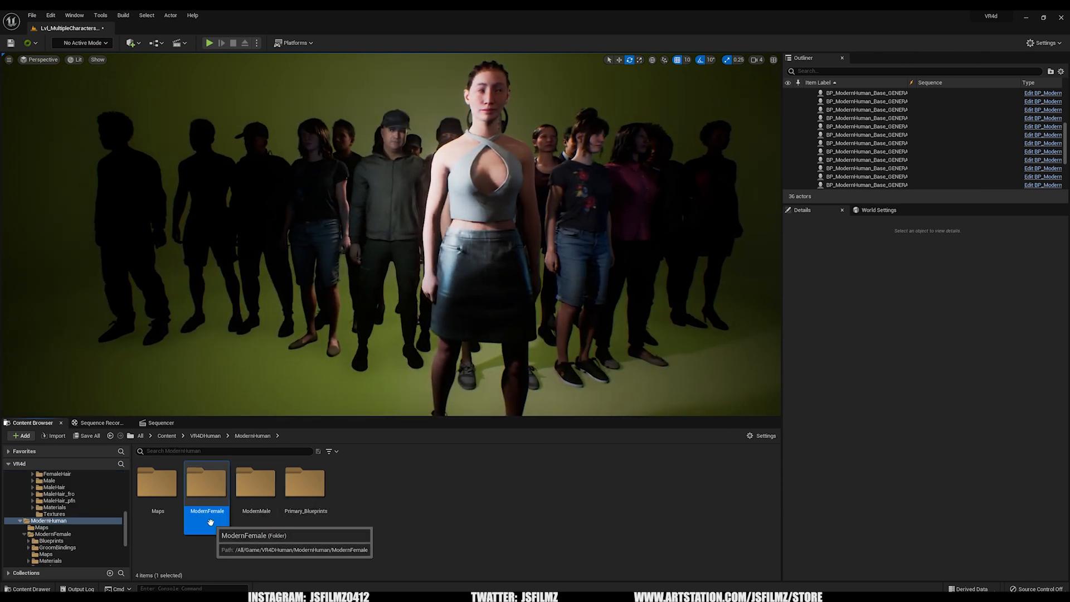
# Open ModernFemale and then its Meshes folder of bottoms, full-body sets and faces.
pyautogui.doubleClick(206, 481)
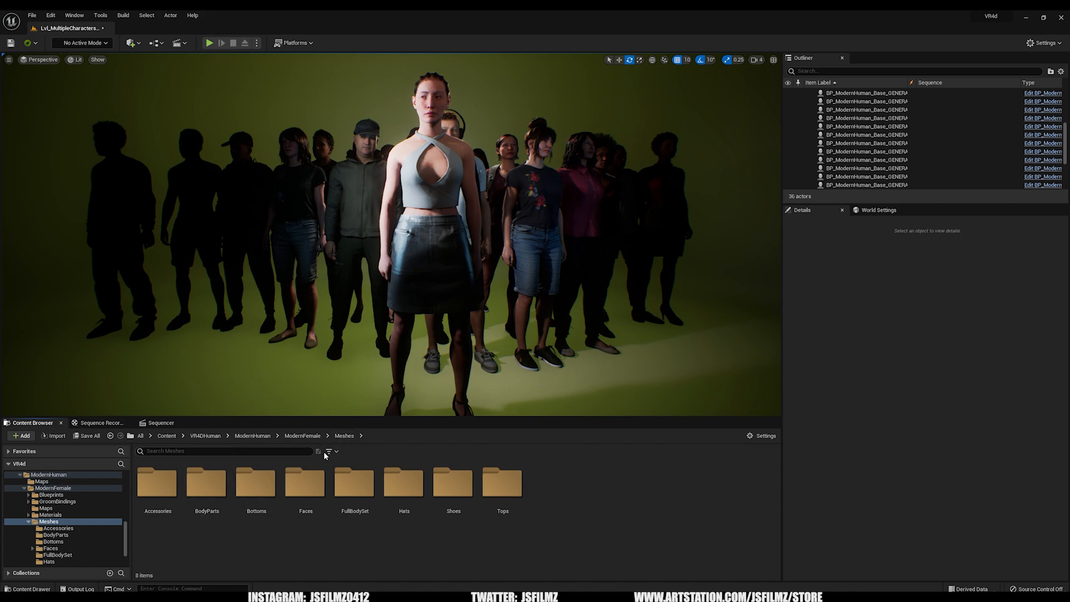
pyautogui.click(328, 451)
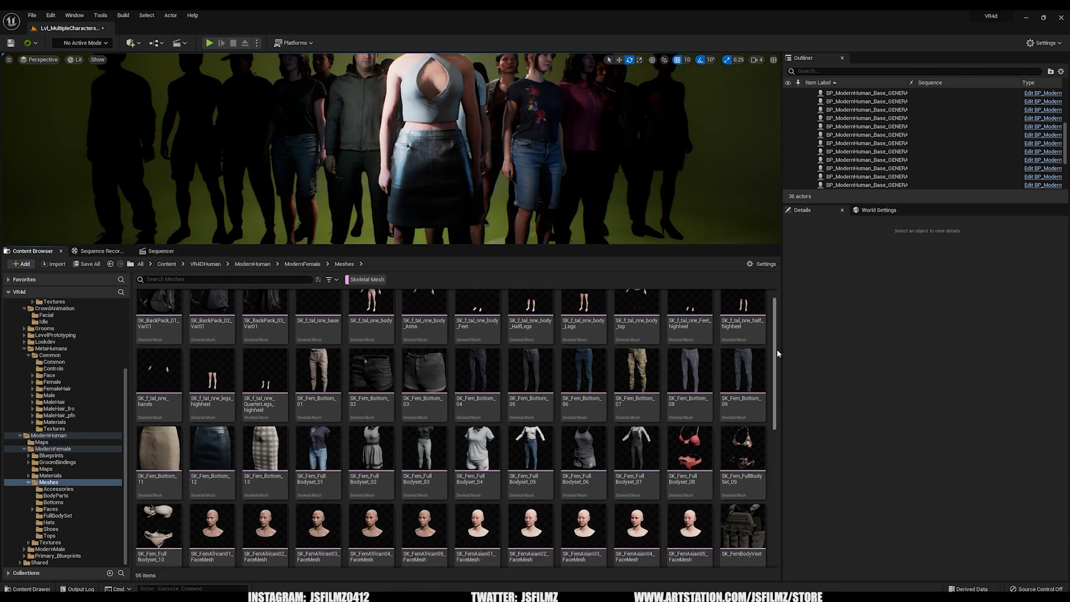
# Scroll through every clothing mesh in ModernFemale > Meshes, then open the ModernMale folder.
pyautogui.scroll(-3)
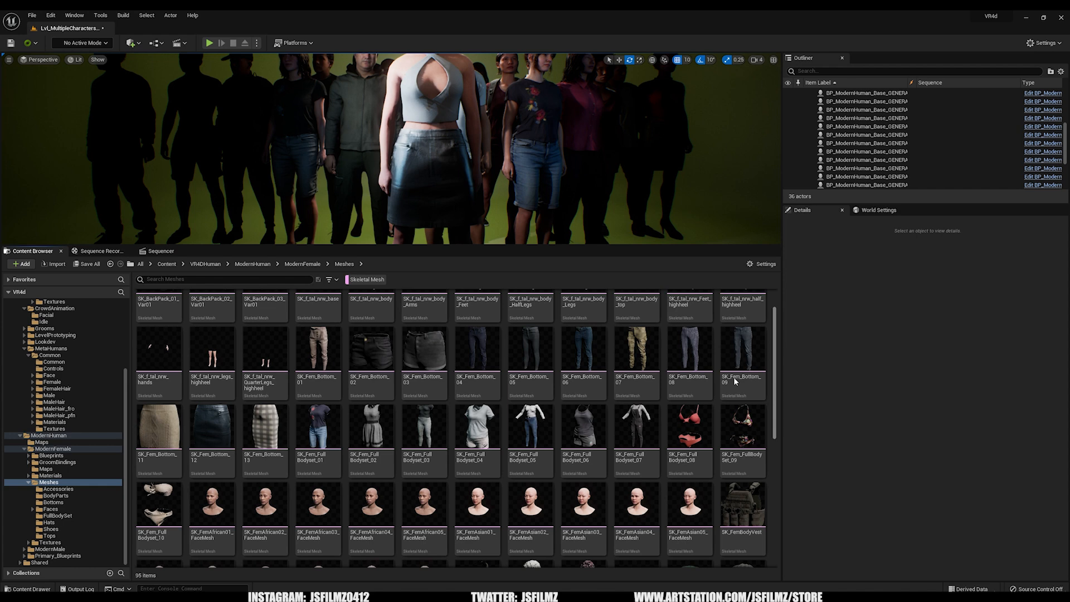
pyautogui.moveTo(690, 505)
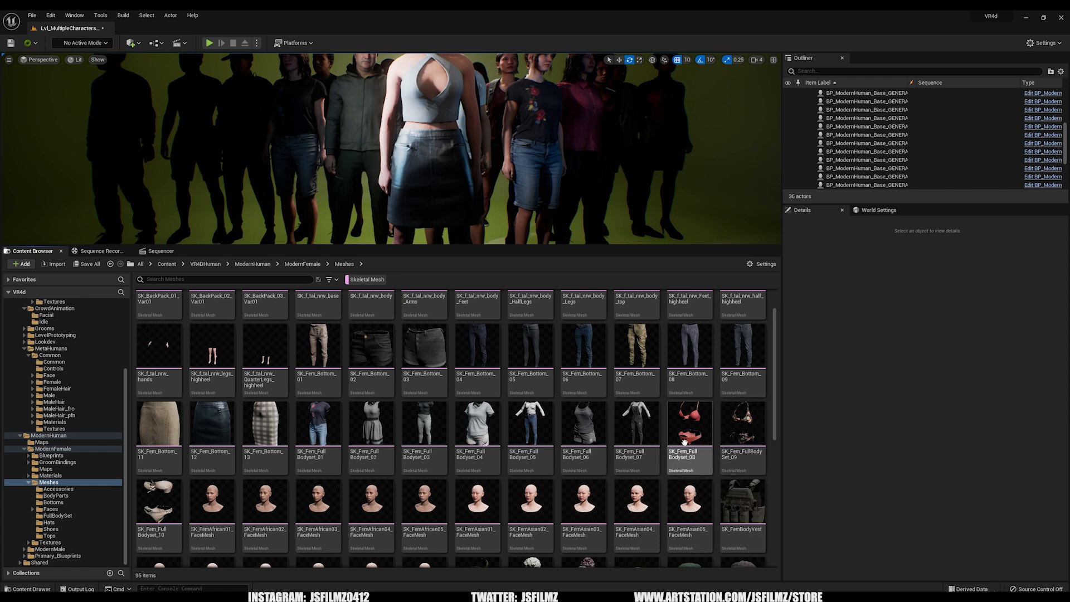
pyautogui.moveTo(742, 423)
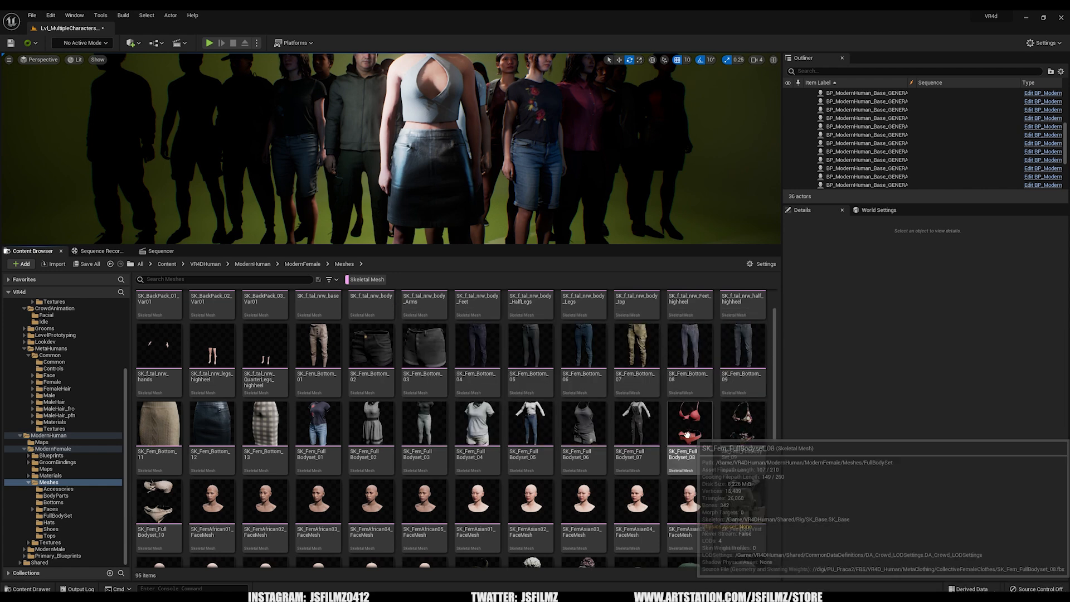
pyautogui.scroll(-3)
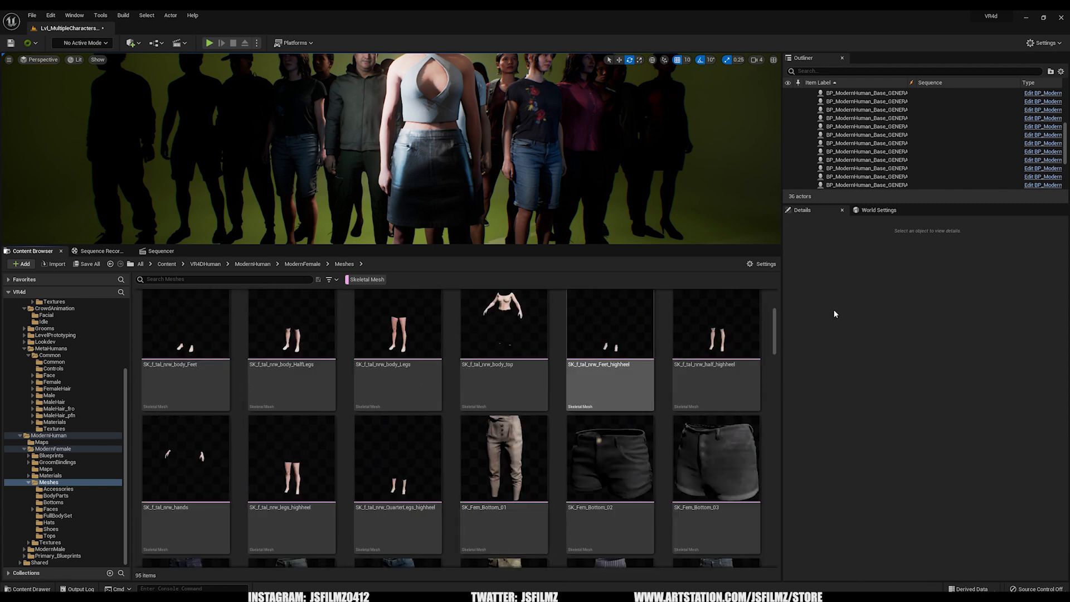
pyautogui.scroll(-3)
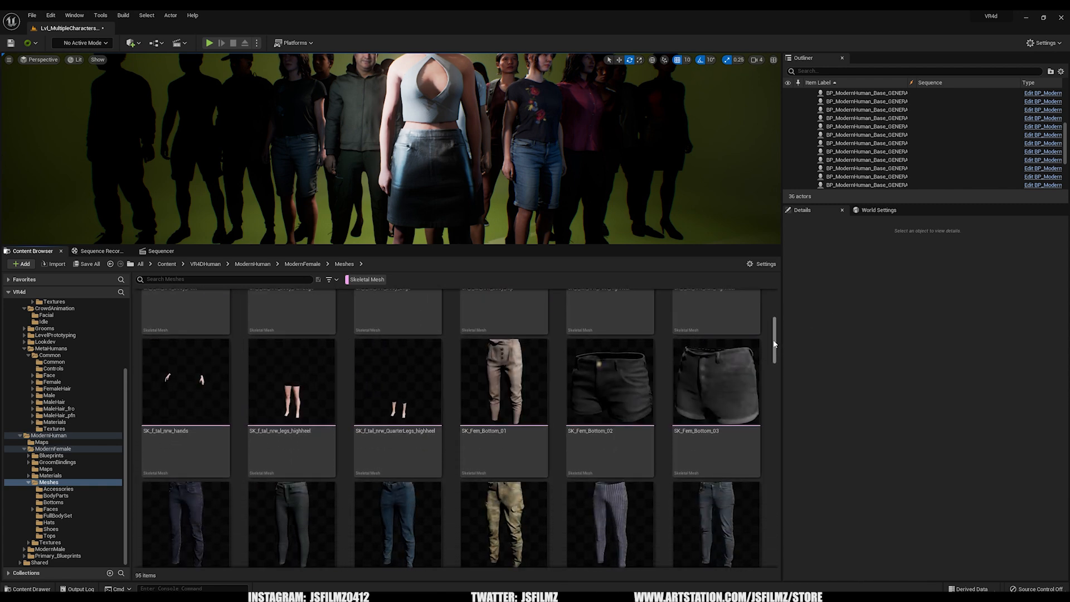
pyautogui.scroll(-3)
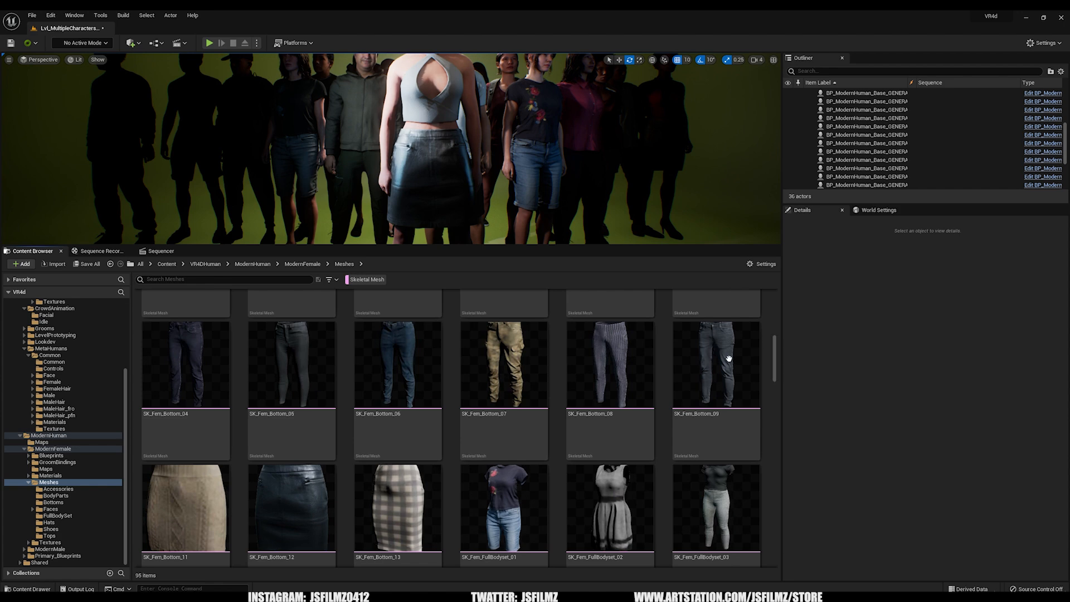
pyautogui.moveTo(769, 382)
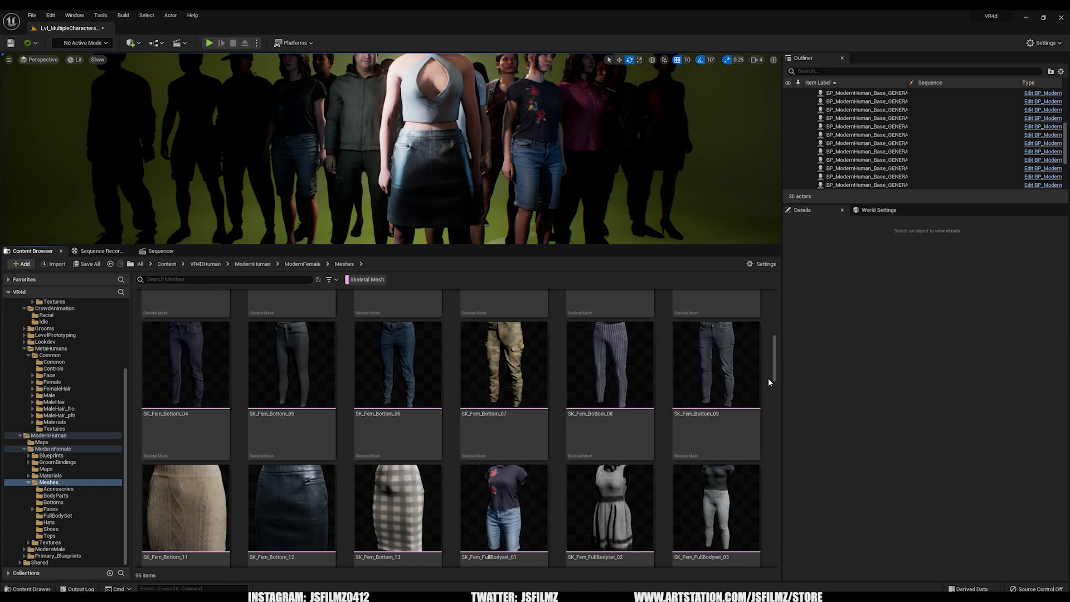
pyautogui.scroll(-3)
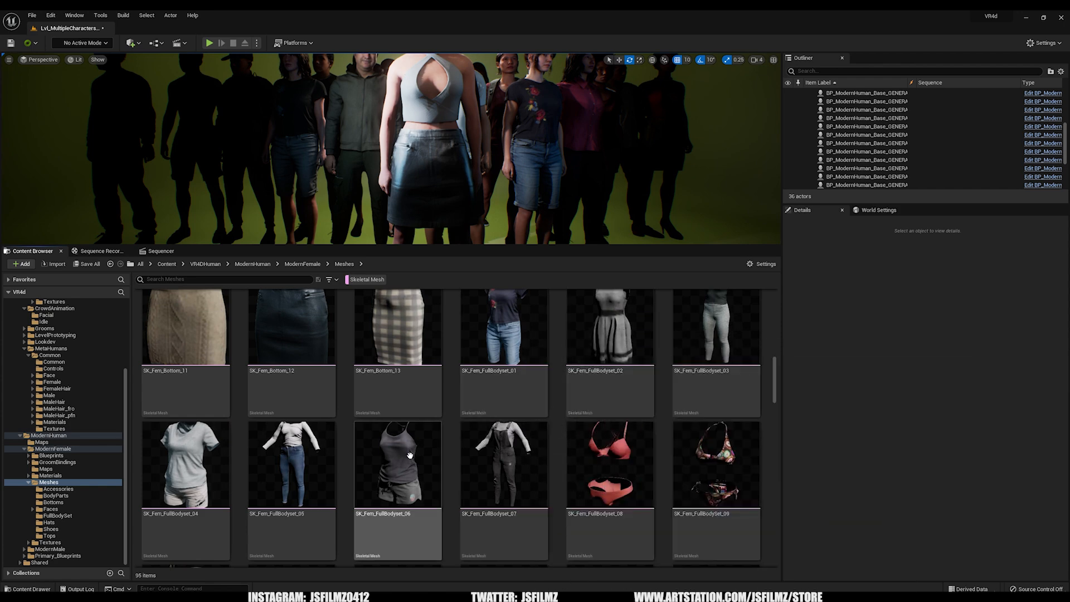
pyautogui.scroll(-3)
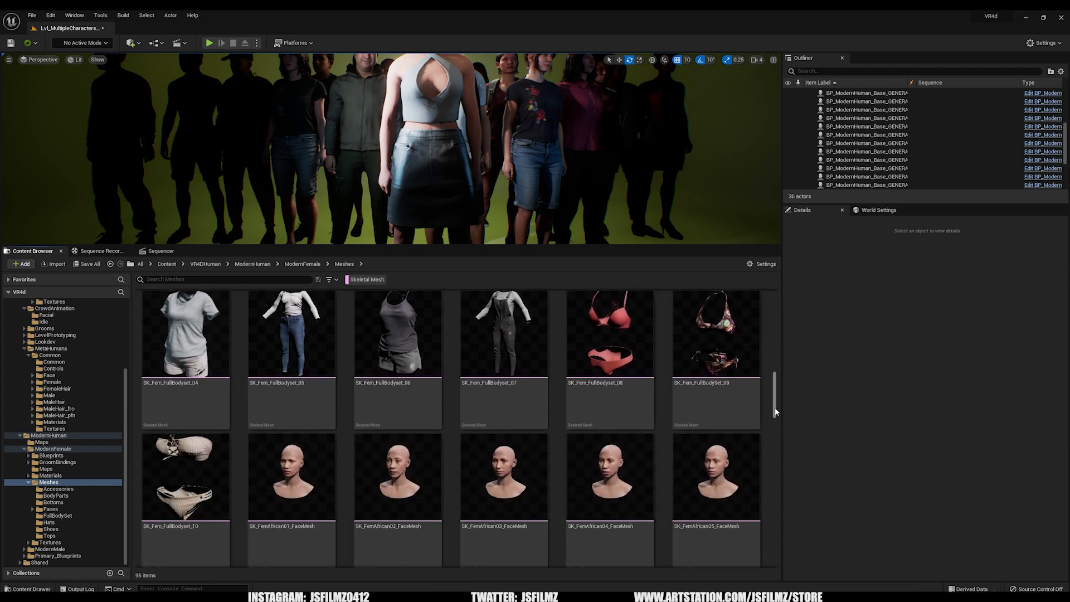
pyautogui.scroll(-3)
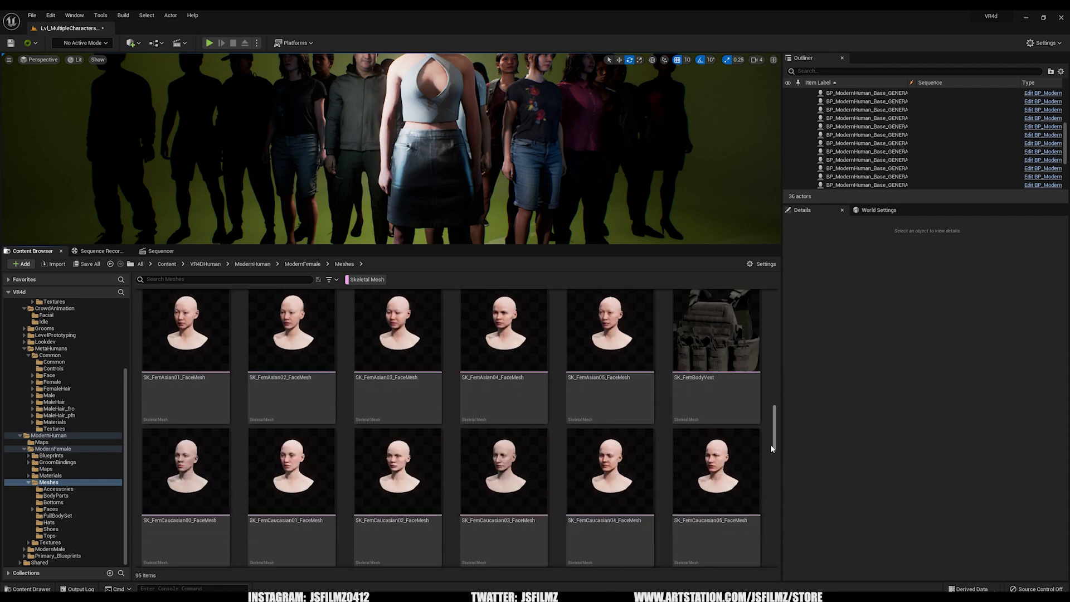
pyautogui.scroll(-3)
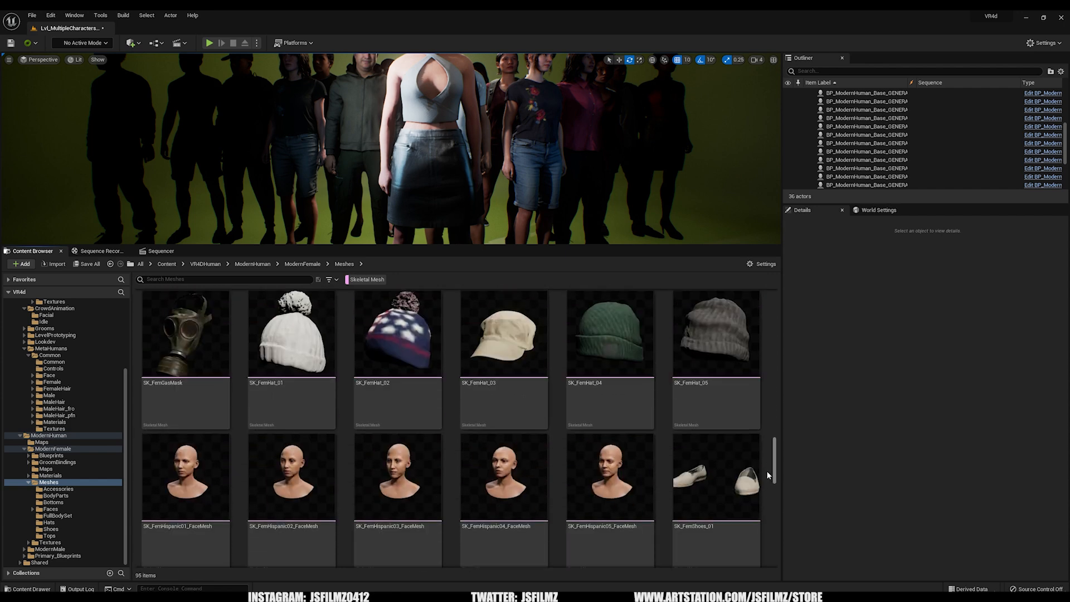
pyautogui.scroll(-3)
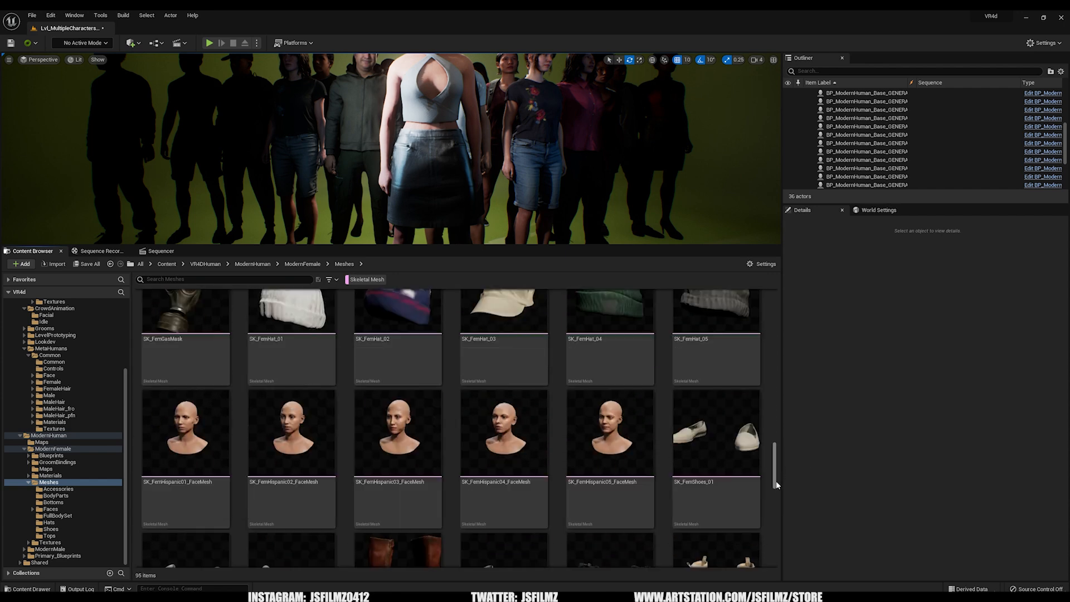
pyautogui.scroll(-3)
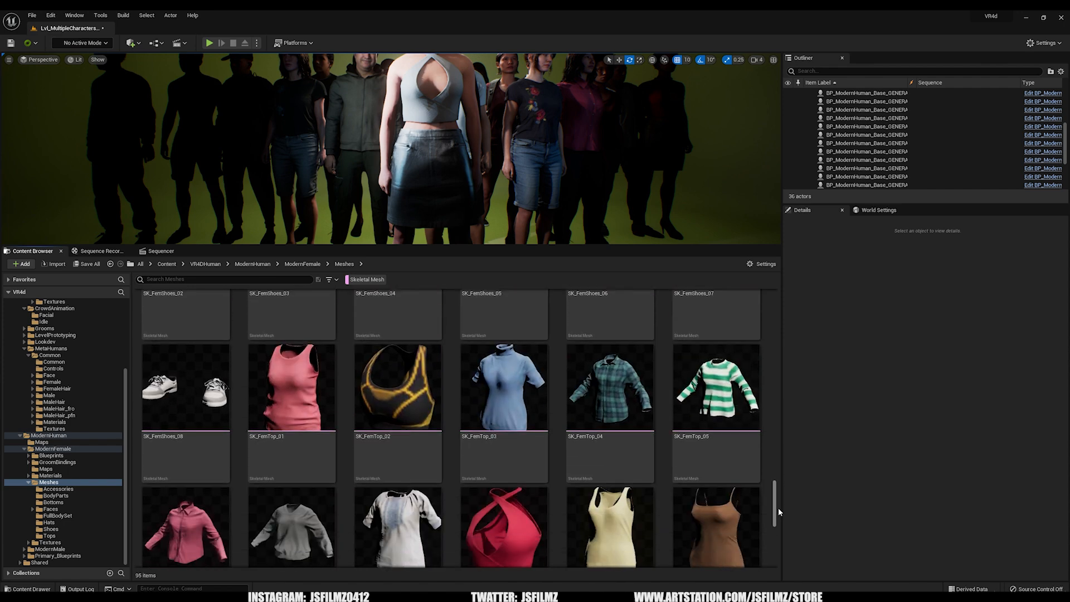
pyautogui.scroll(-3)
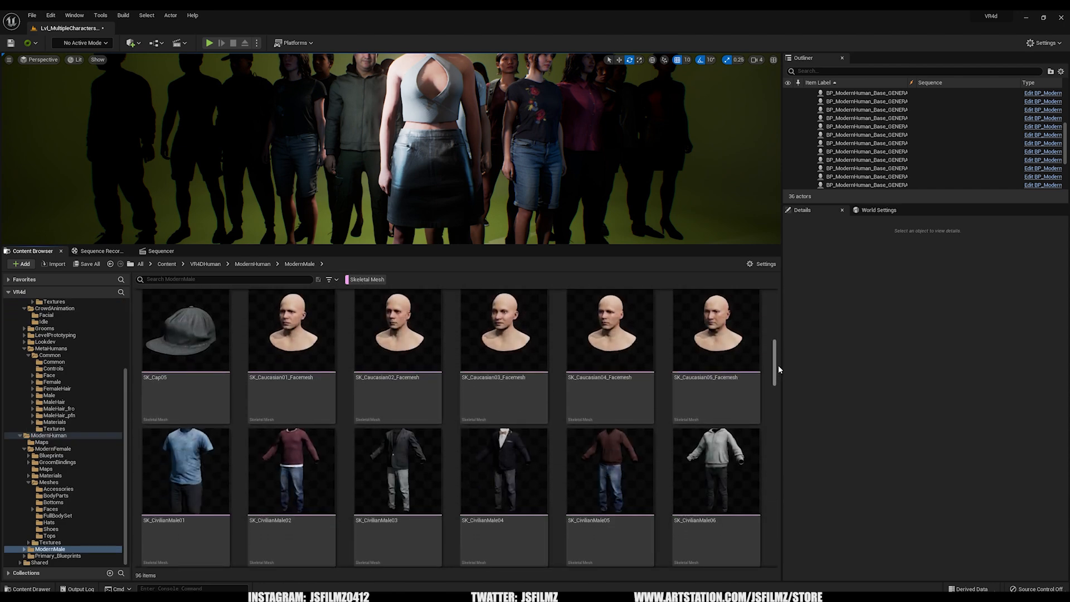
# Open NewLevelSequence and select BP_ModernHuman_Base_GENERATED18 to view its MTN_N_Idle_D track.
pyautogui.scroll(-3)
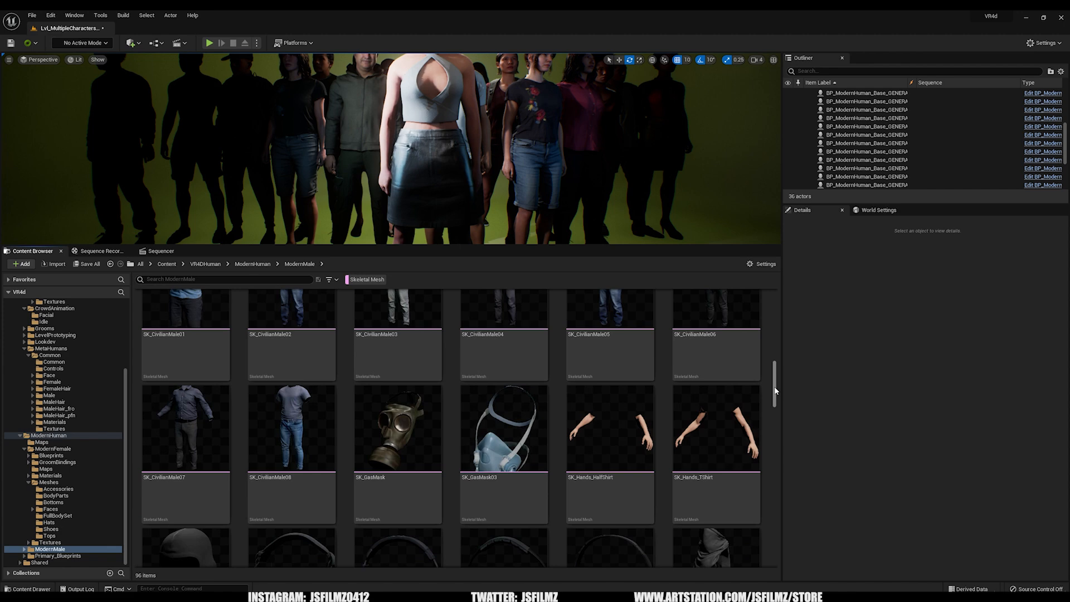
pyautogui.click(503, 428)
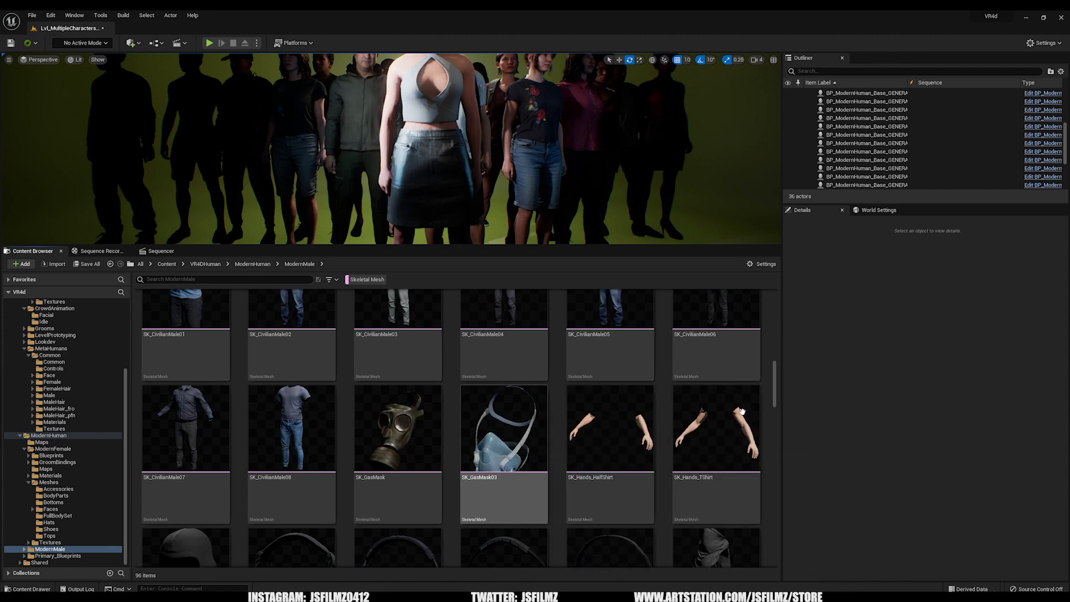
pyautogui.scroll(-3)
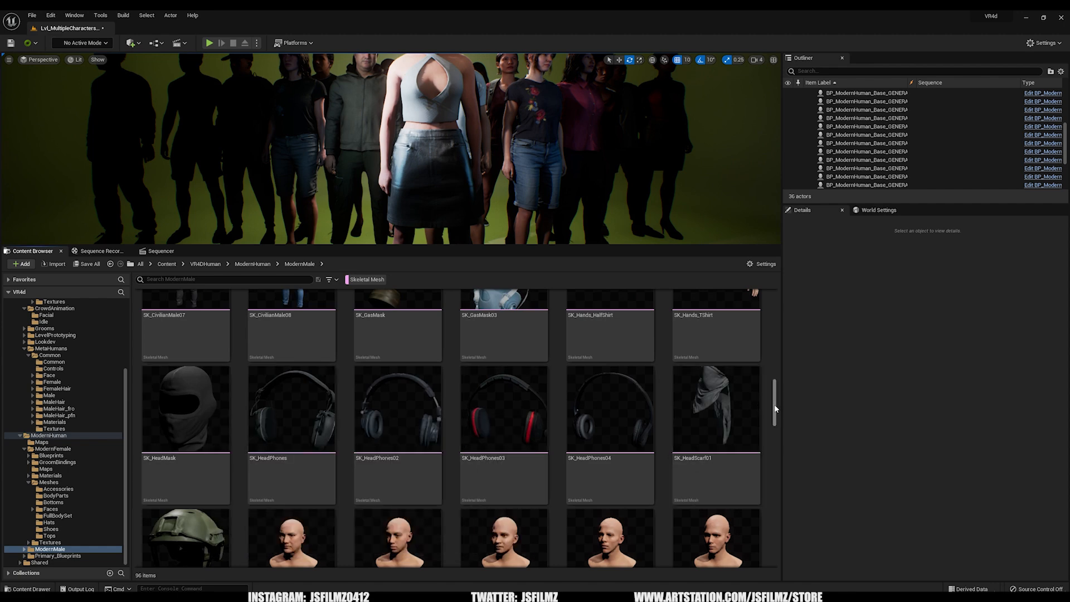
pyautogui.scroll(-3)
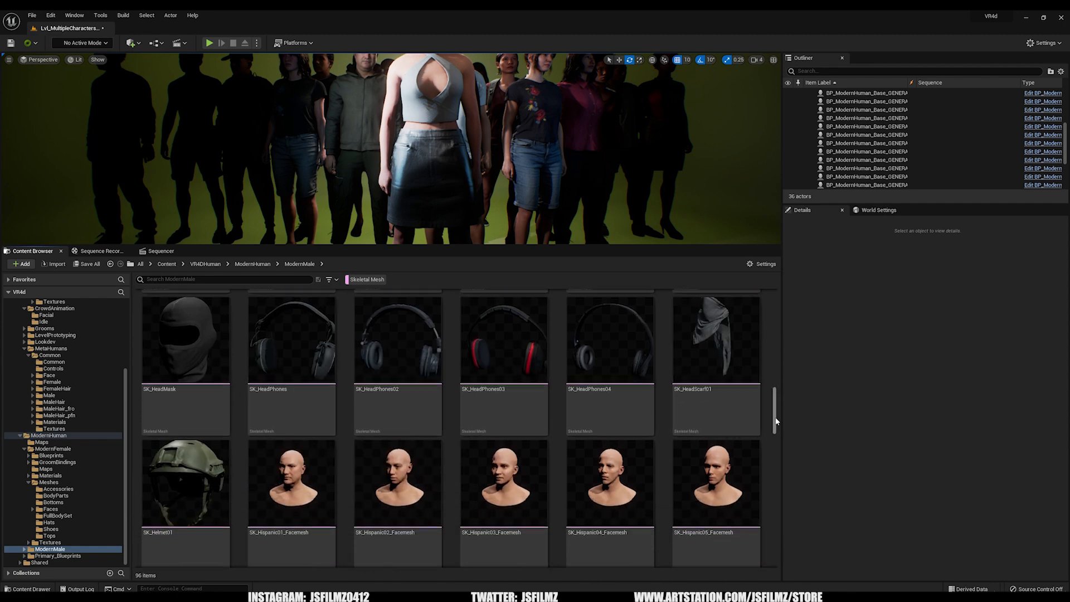
pyautogui.scroll(-3)
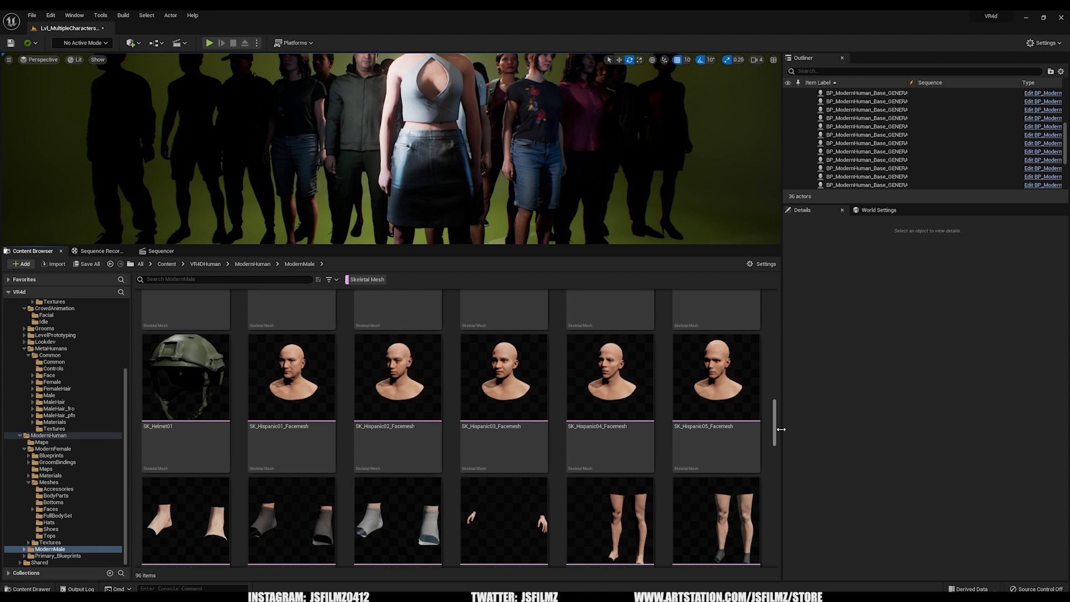
pyautogui.scroll(-3)
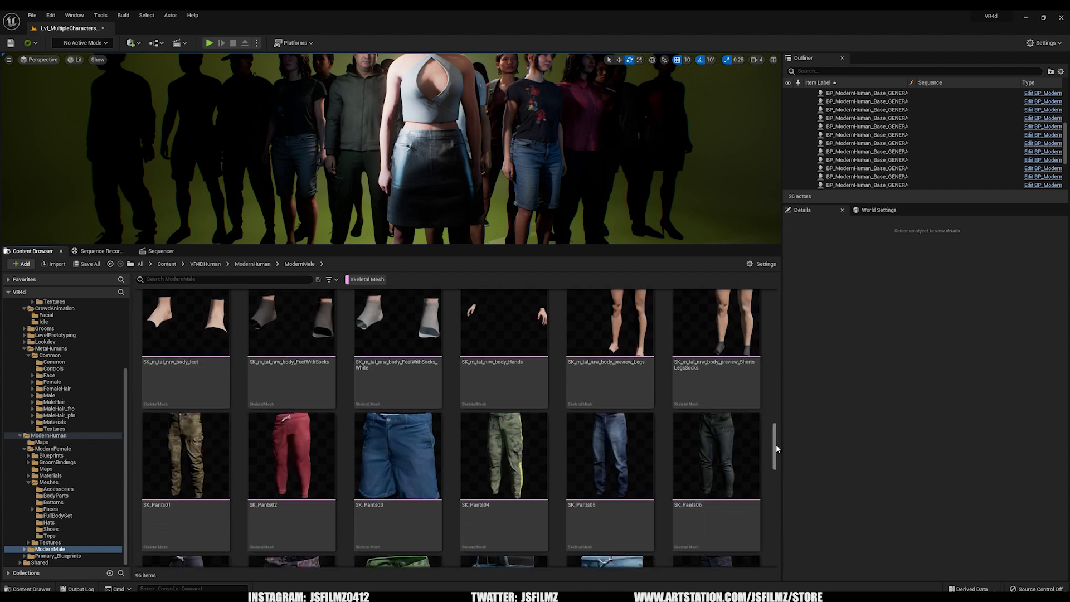
pyautogui.scroll(-3)
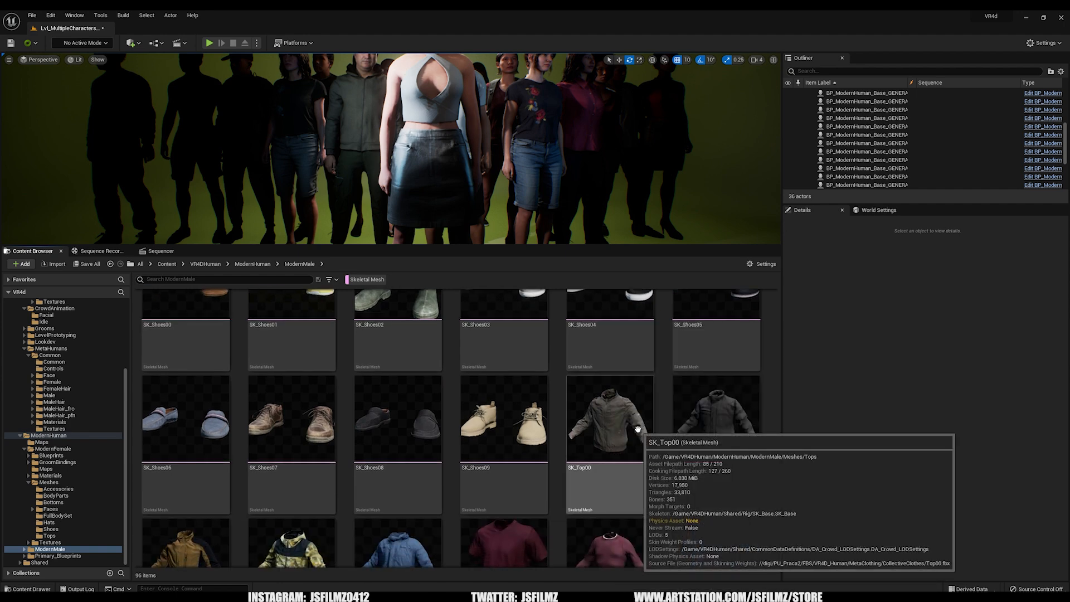
pyautogui.scroll(-3)
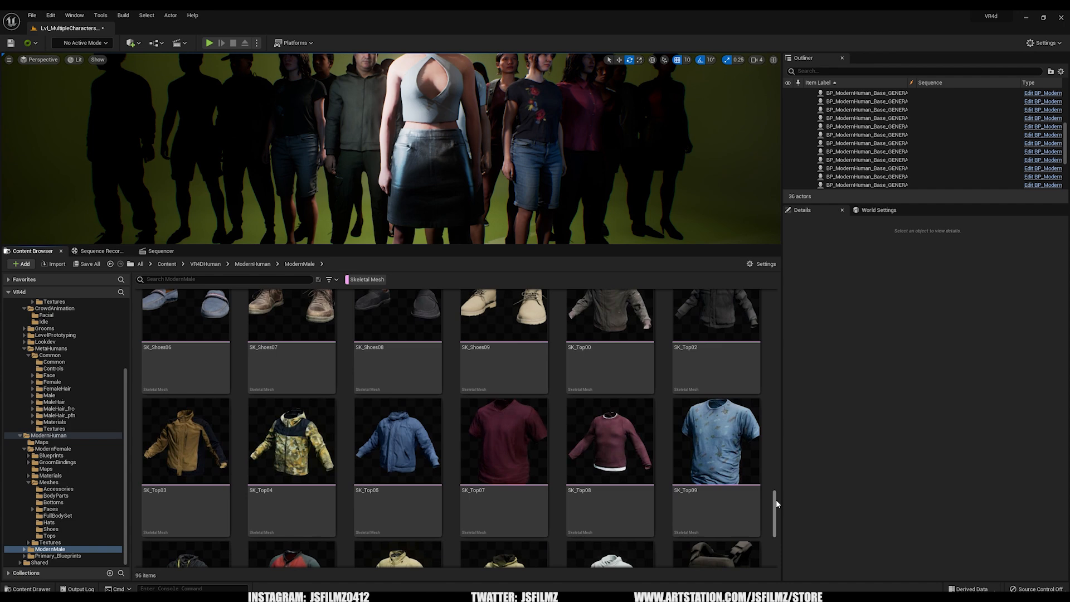
pyautogui.scroll(-3)
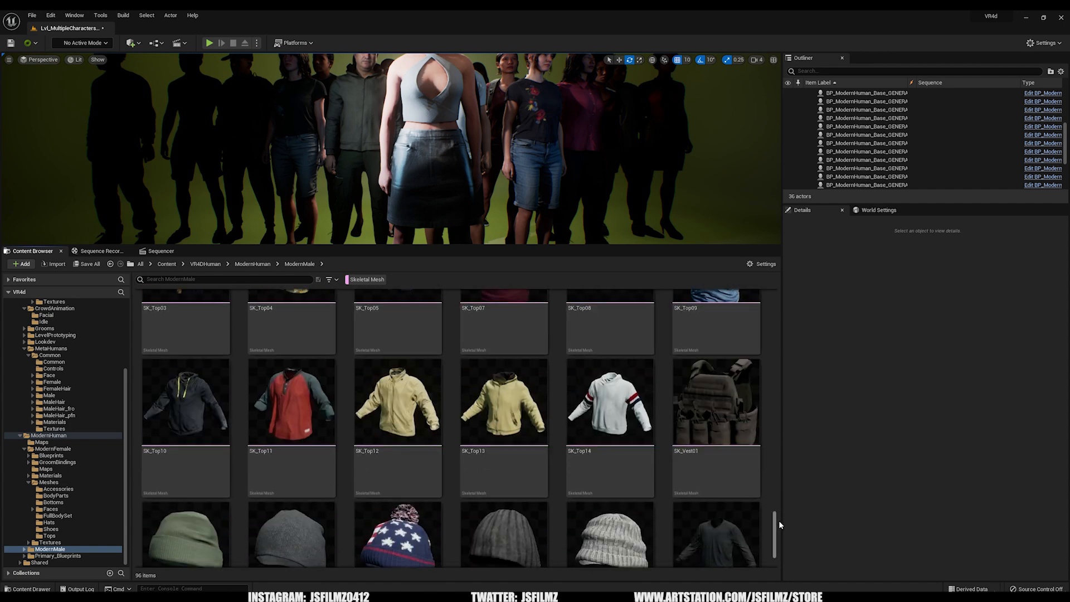
pyautogui.scroll(-3)
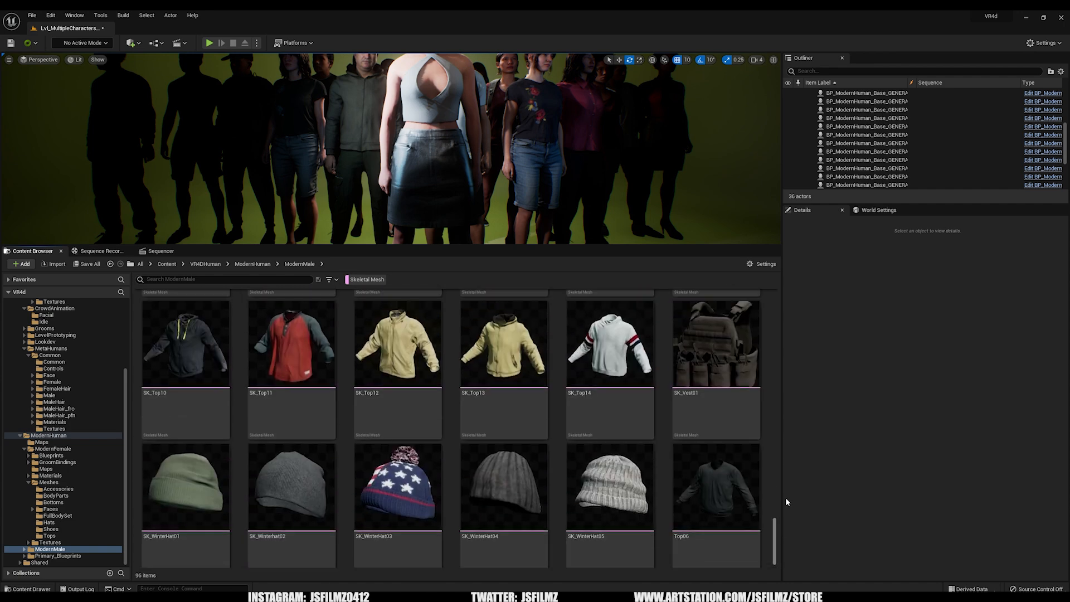
pyautogui.click(367, 279)
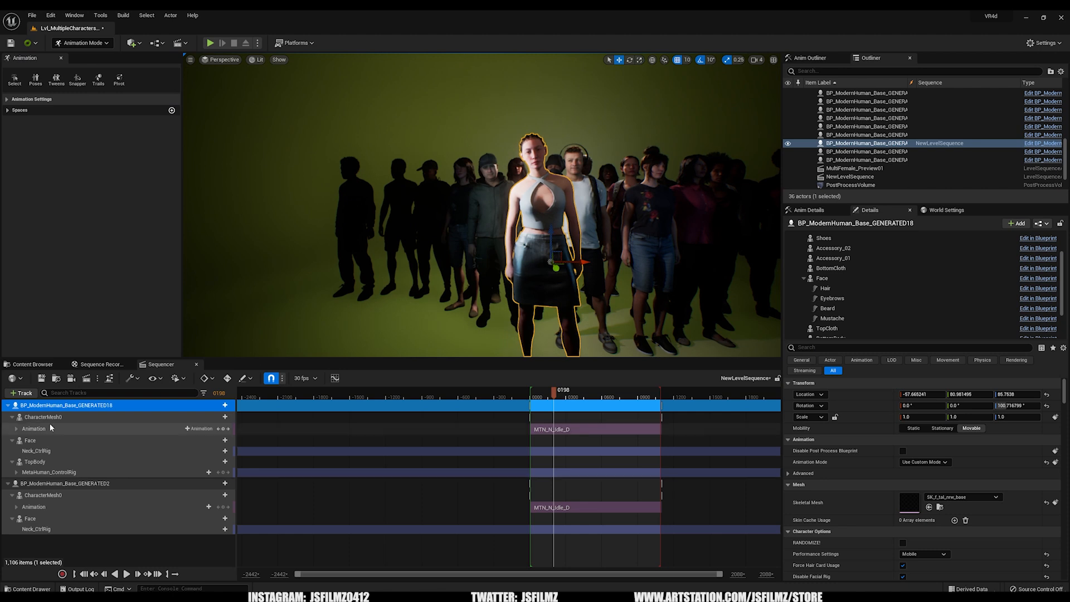
# Open Lvl_ThirdPersonGameplay from ModernHuman > Maps without saving, then start Play in Editor.
pyautogui.click(33, 364)
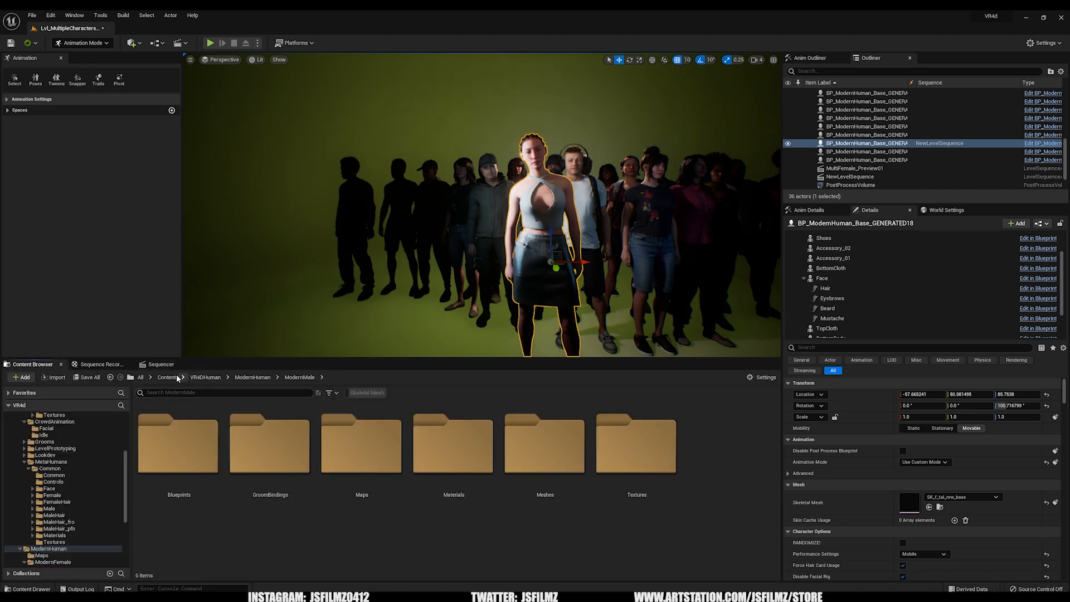
pyautogui.click(204, 377)
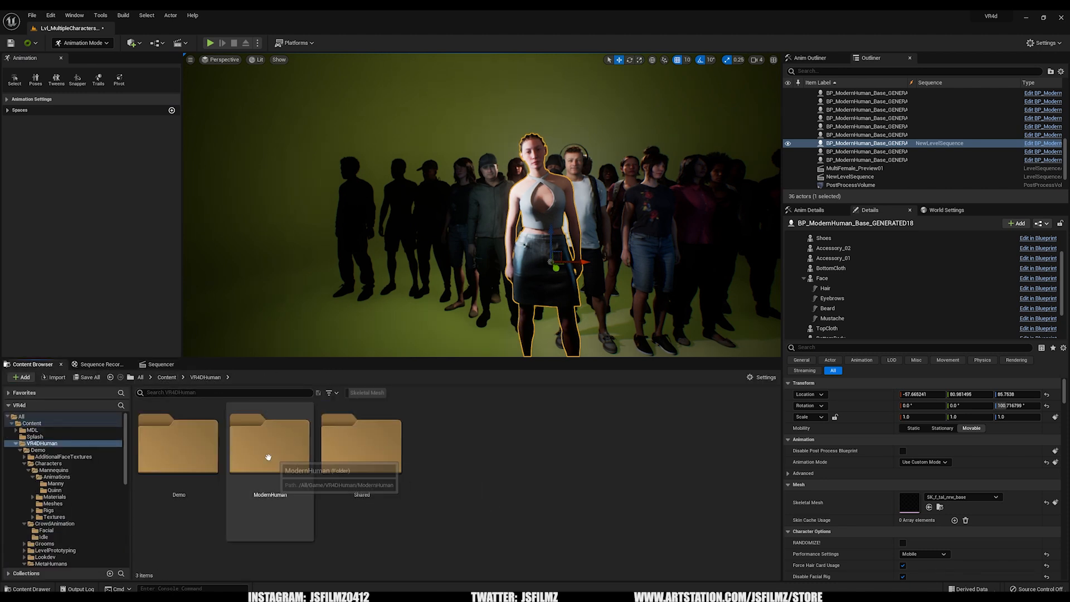
pyautogui.doubleClick(269, 440)
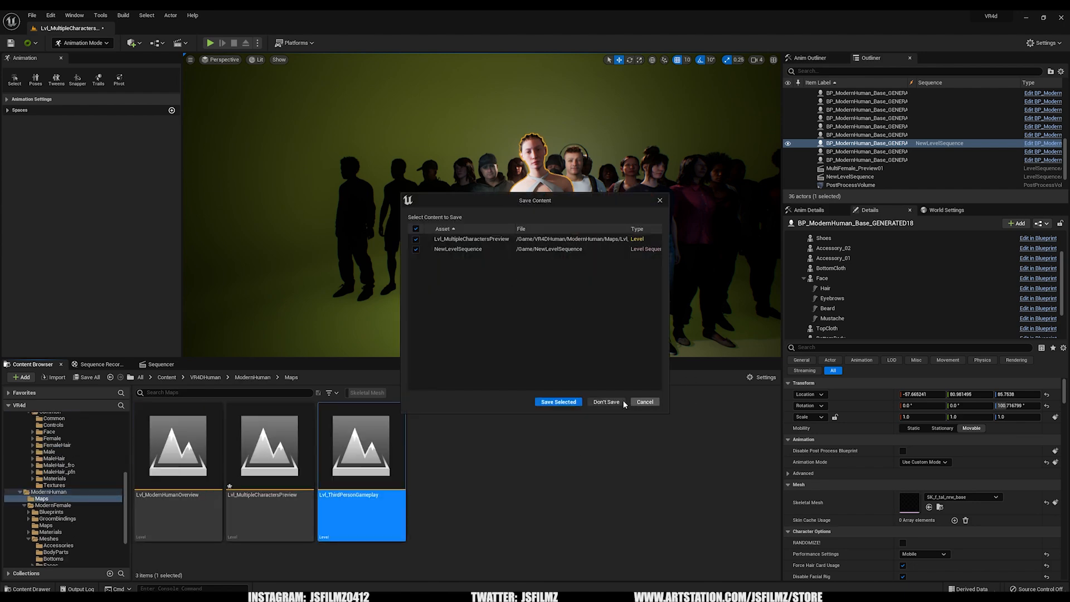
pyautogui.click(605, 402)
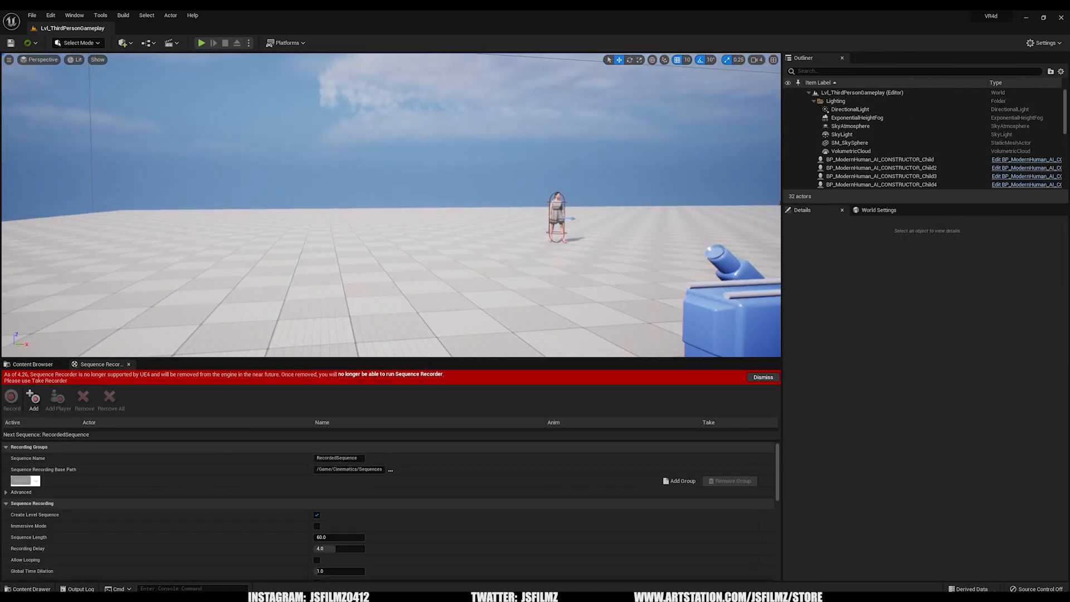
pyautogui.click(879, 210)
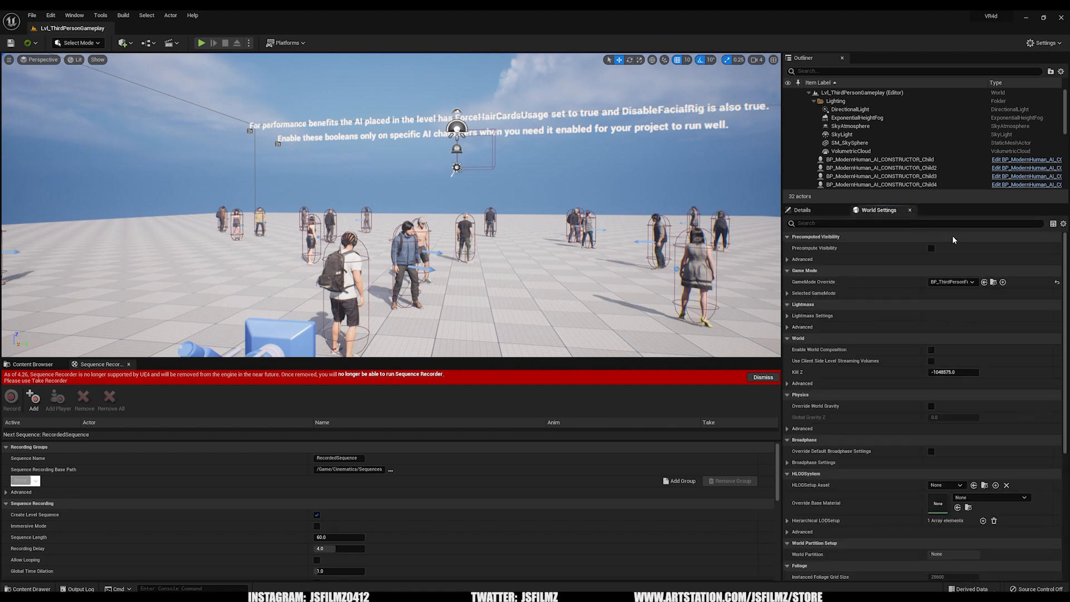
pyautogui.moveTo(201, 43)
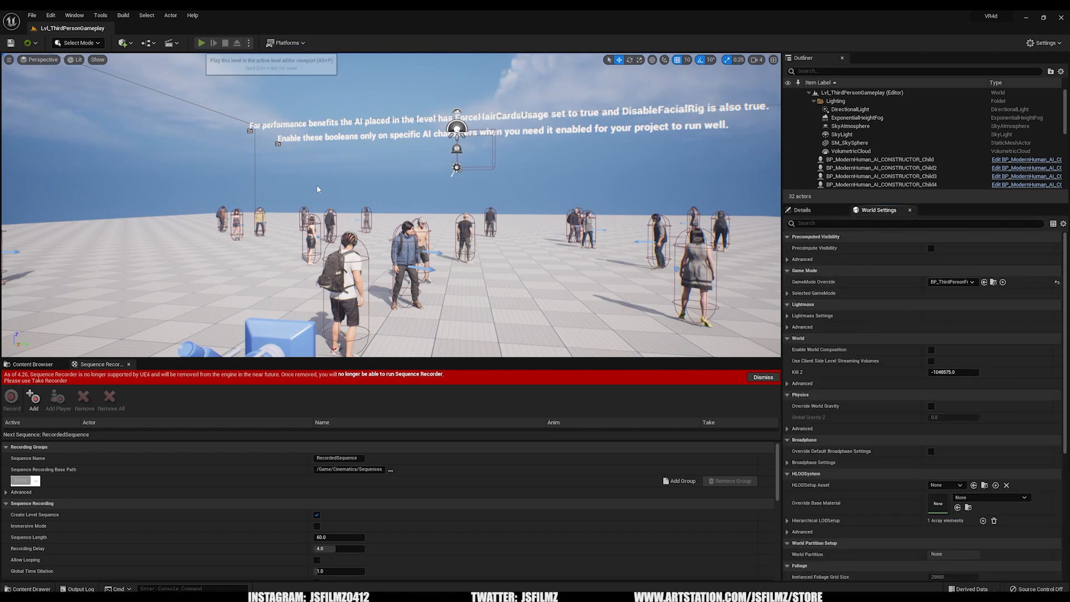
pyautogui.click(201, 42)
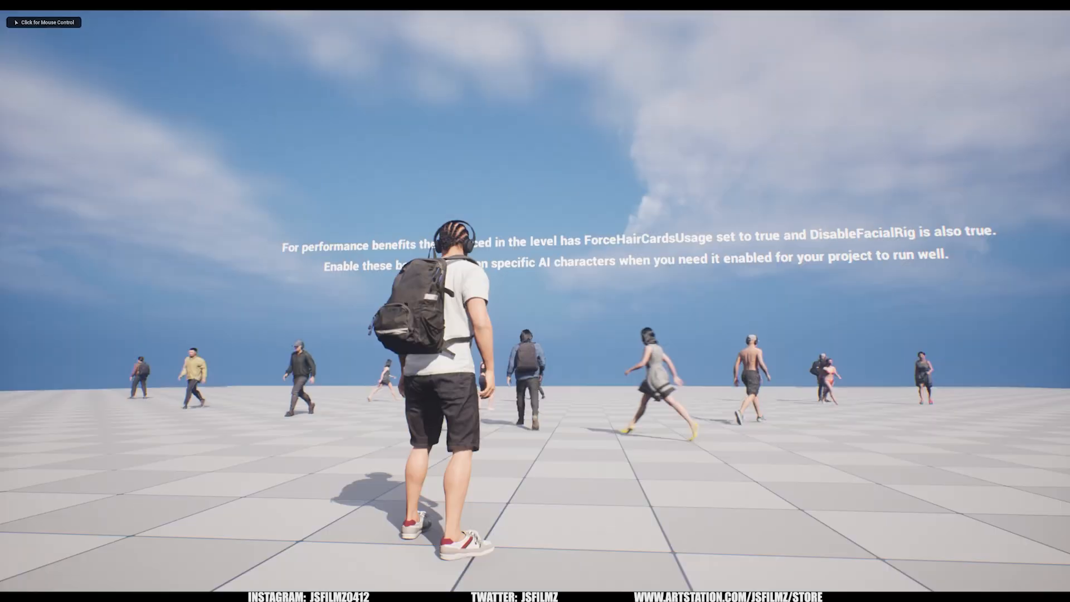
# Take control of the player character in the running ThirdPersonGameplay level.
pyautogui.click(42, 22)
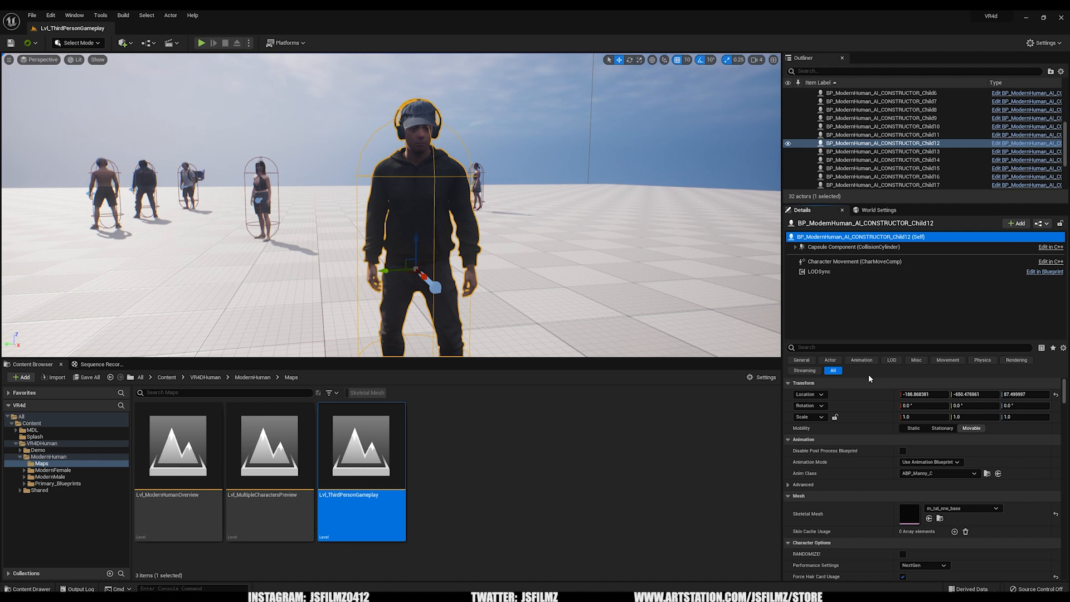
# Set the AI character's OUTFIT INDEX to 3 with matching cloth indices for a dark suit.
pyautogui.click(851, 246)
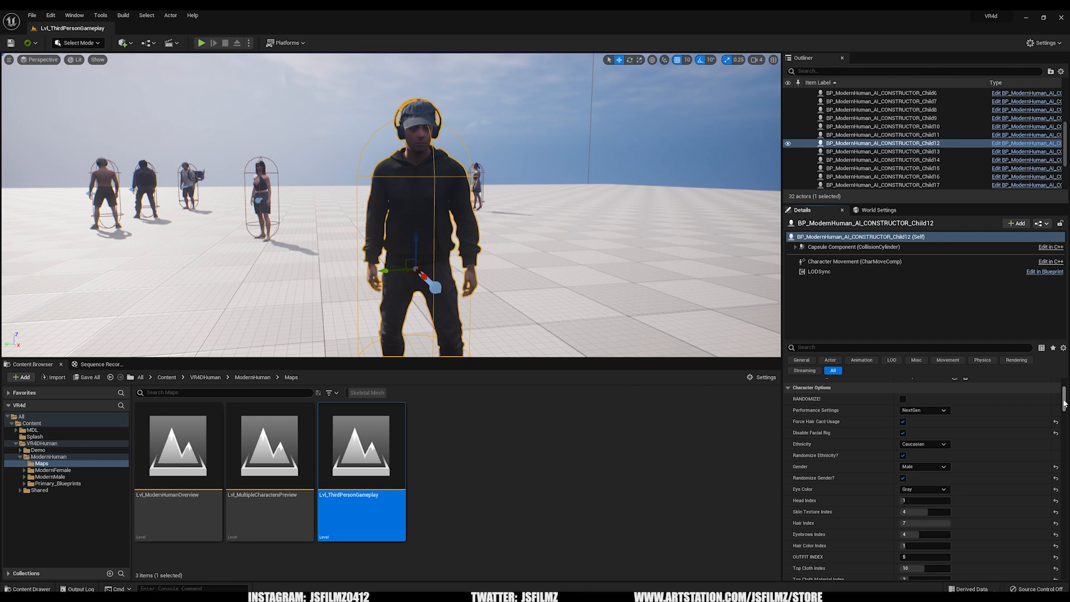
pyautogui.scroll(-3)
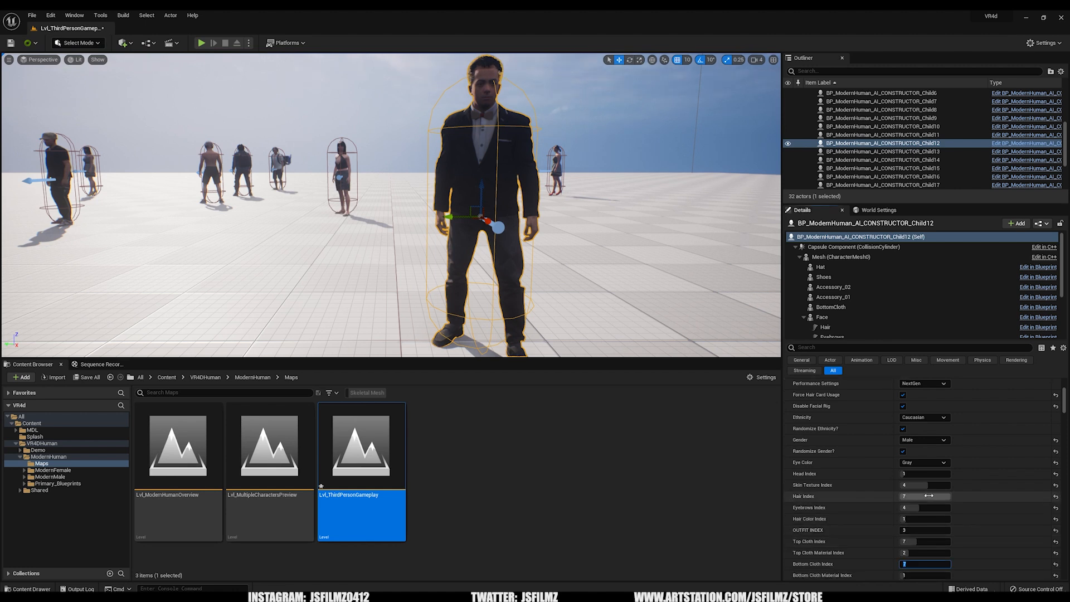
pyautogui.click(924, 410)
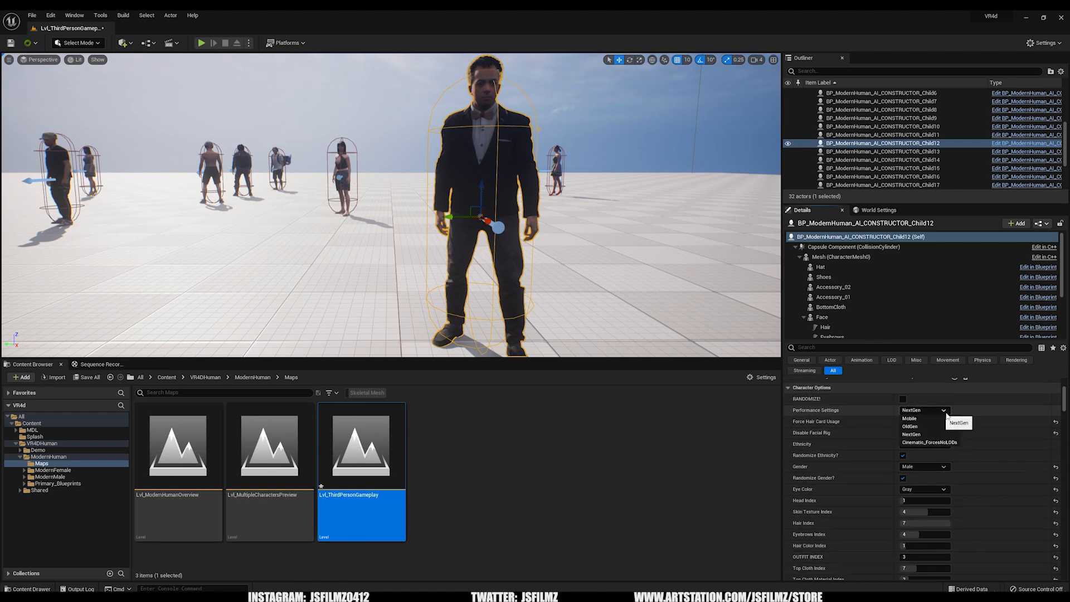
pyautogui.moveTo(930, 442)
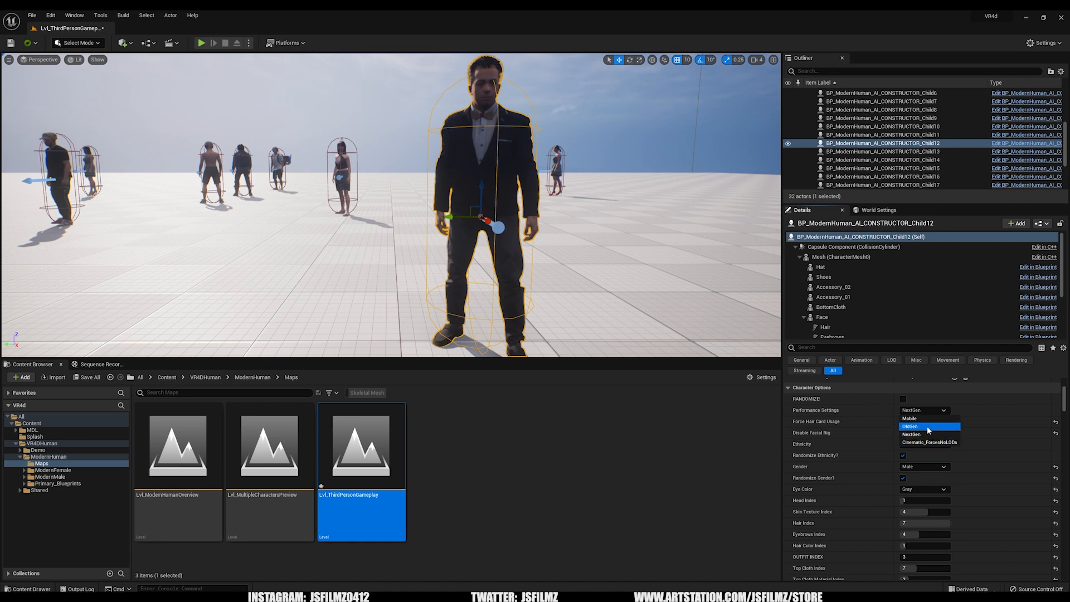
# Make the character a green-eyed female in tank top and shorts, then replay the level.
pyautogui.click(911, 434)
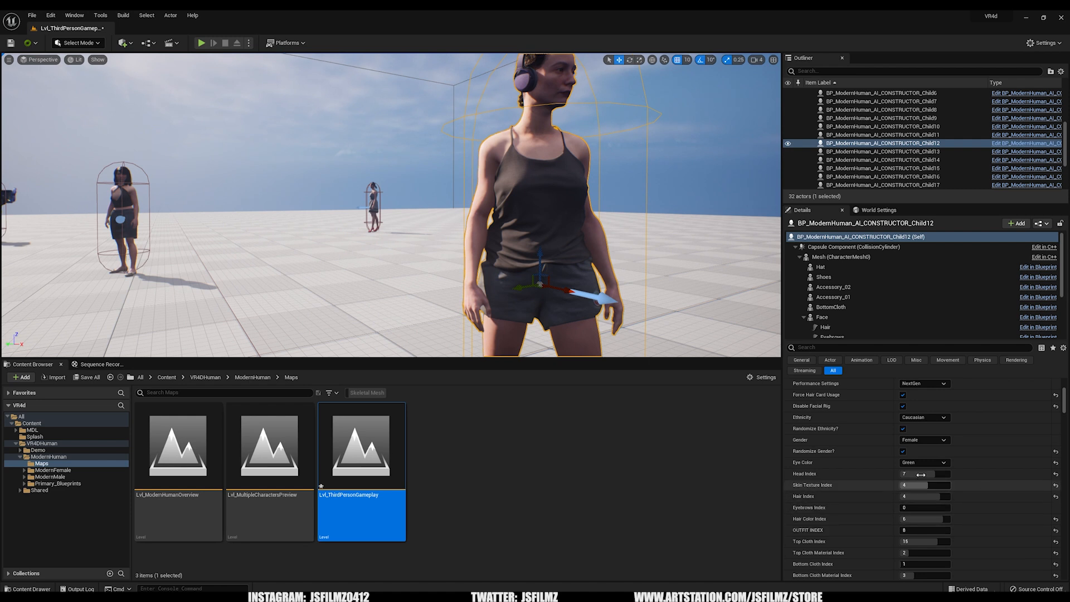
pyautogui.scroll(-3)
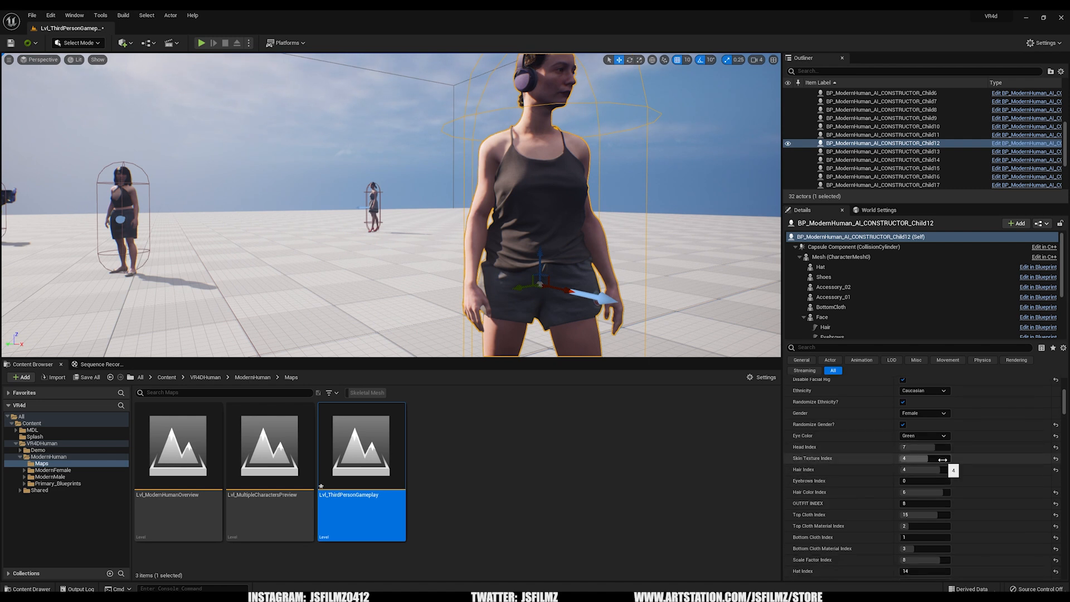
pyautogui.scroll(-3)
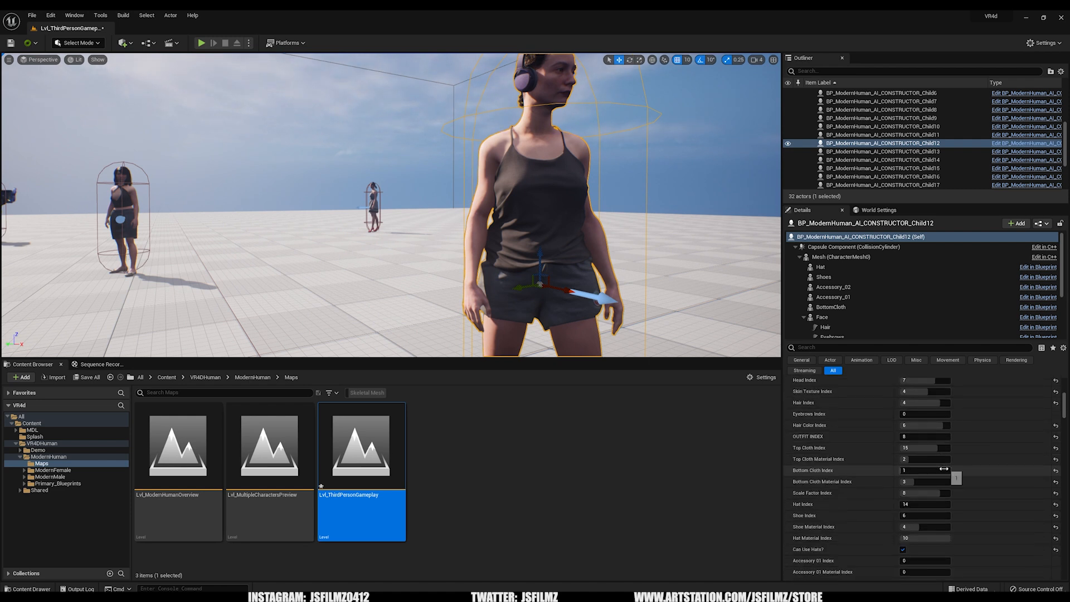
pyautogui.scroll(-3)
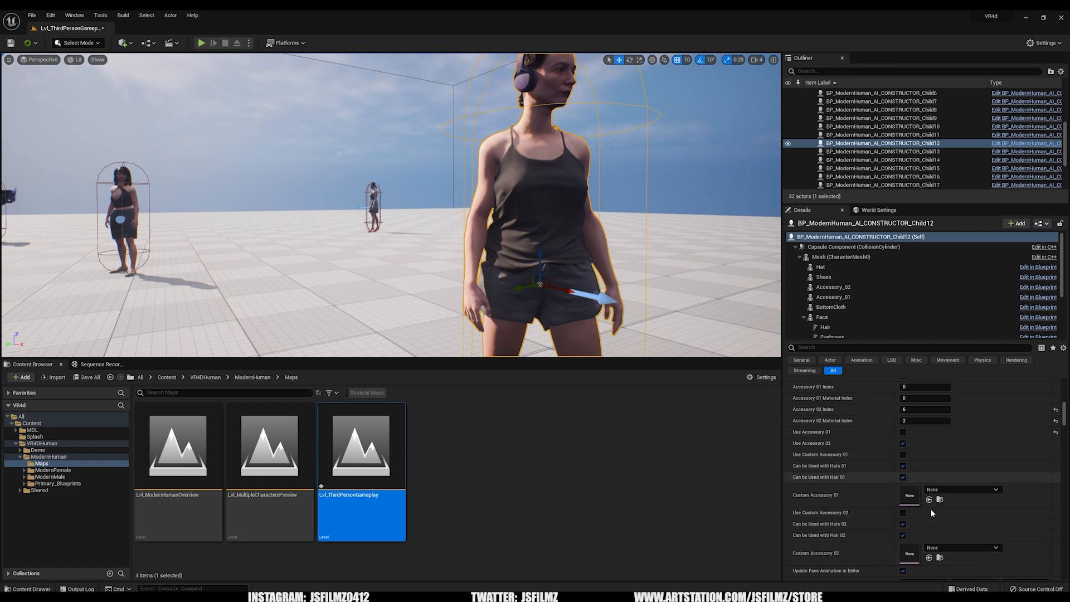
pyautogui.scroll(-3)
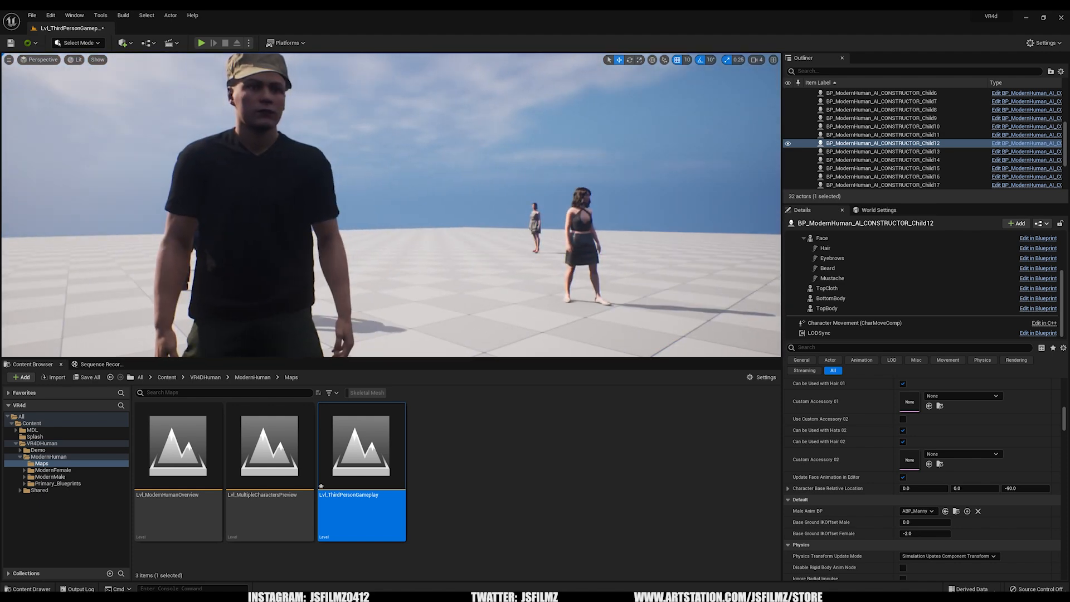
pyautogui.click(201, 43)
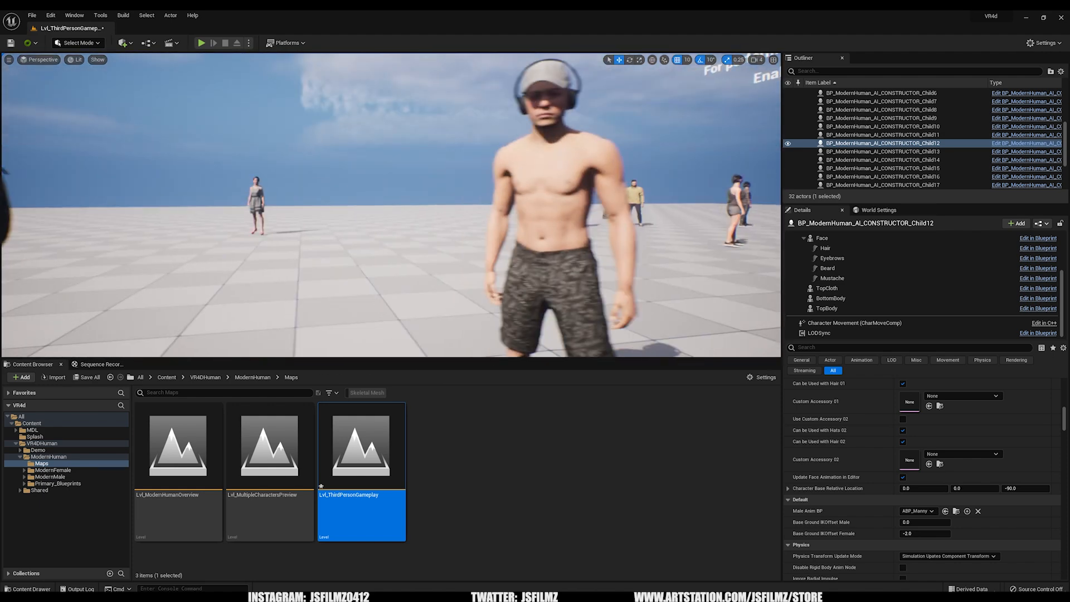